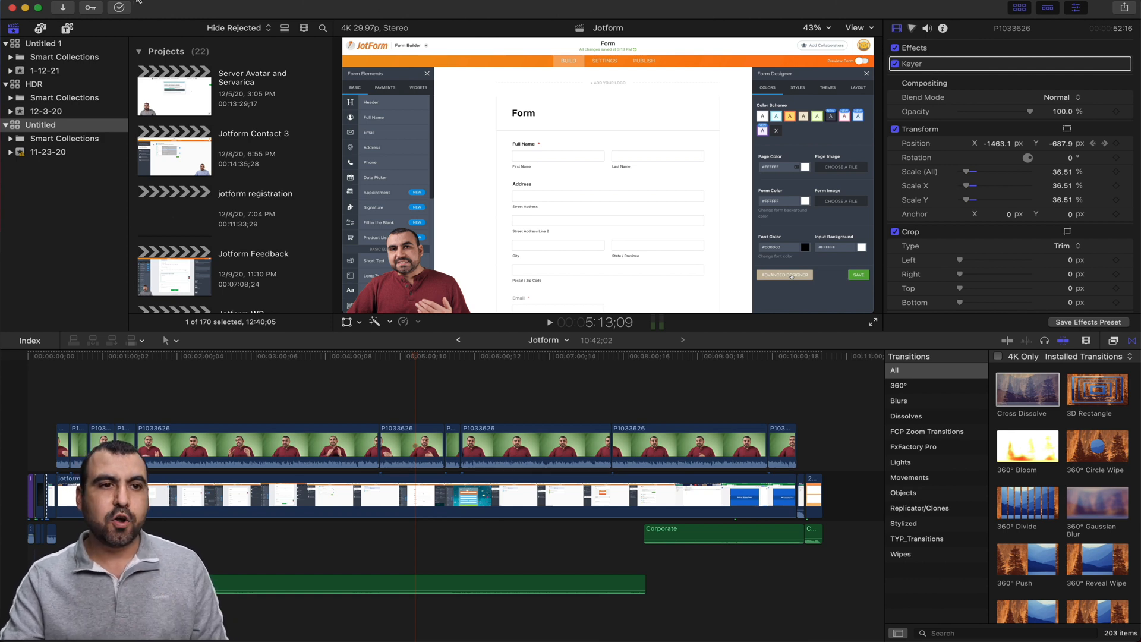
Create a new Untitled Project at 4K 3840x2160, 29.97p, Apple ProRes 422
{"action": "left_click", "coordinate": [105, 7]}
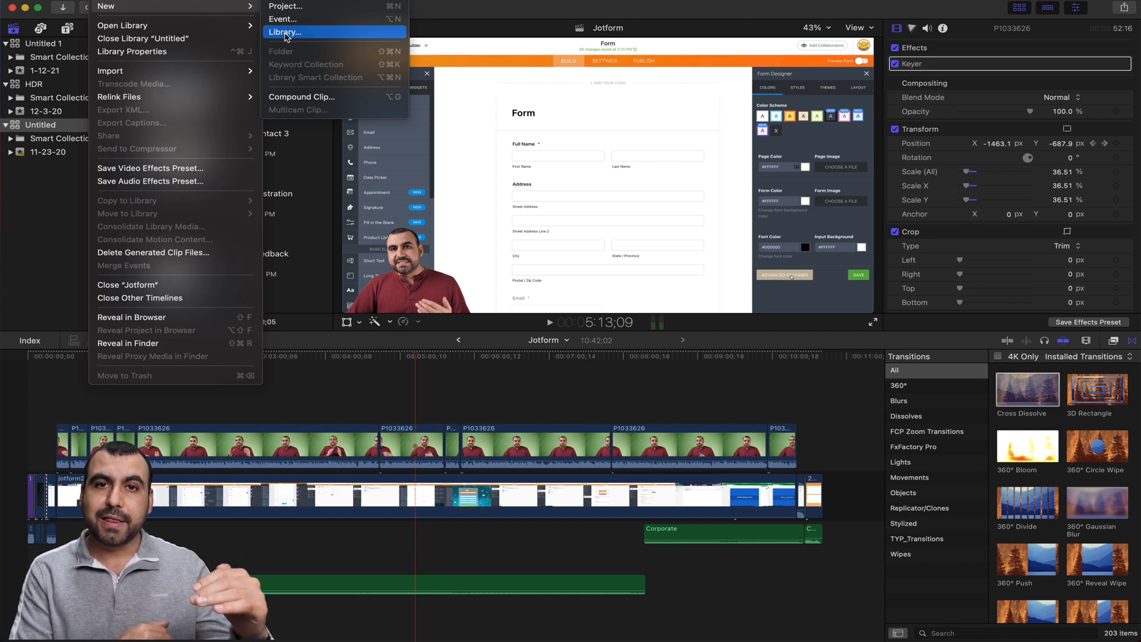
{"action": "mouse_move", "coordinate": [291, 19]}
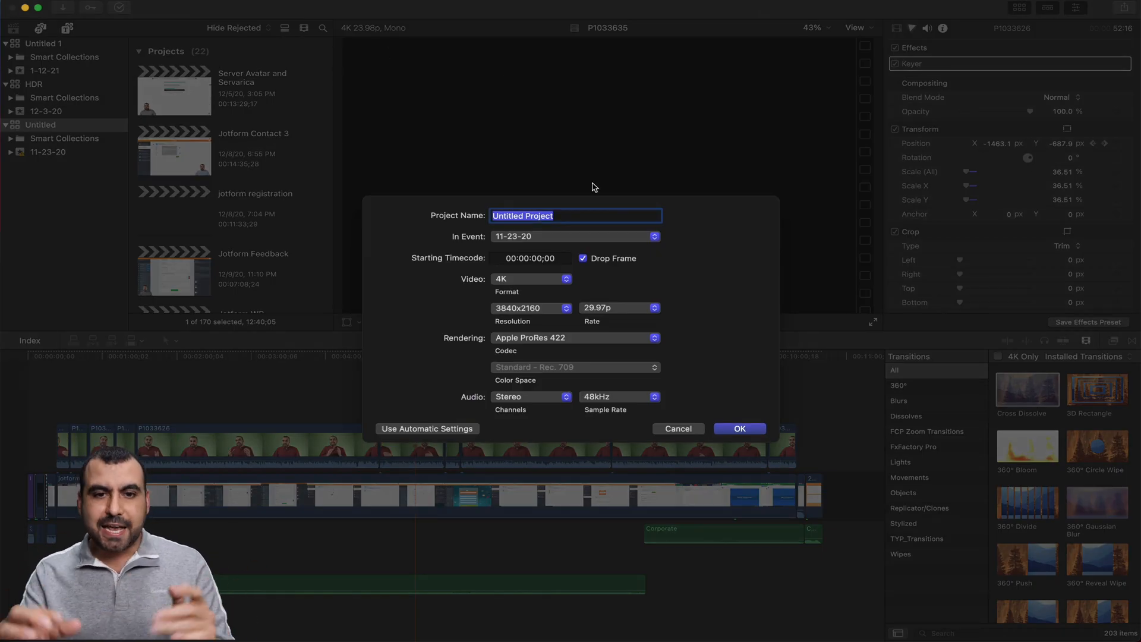
{"action": "mouse_move", "coordinate": [547, 279]}
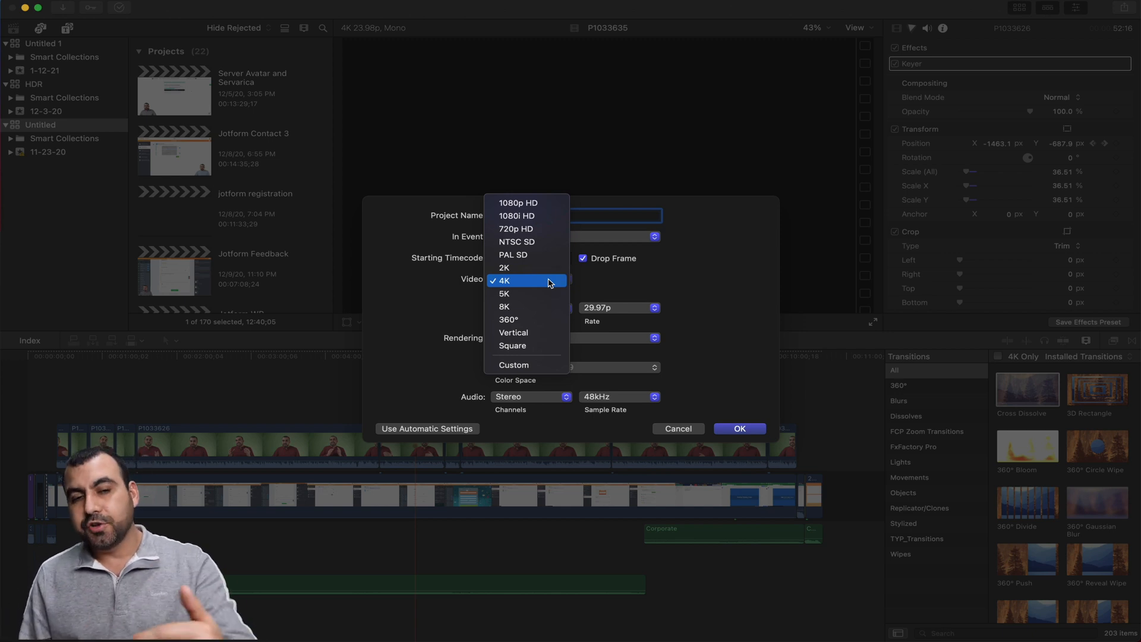
{"action": "mouse_move", "coordinate": [518, 202]}
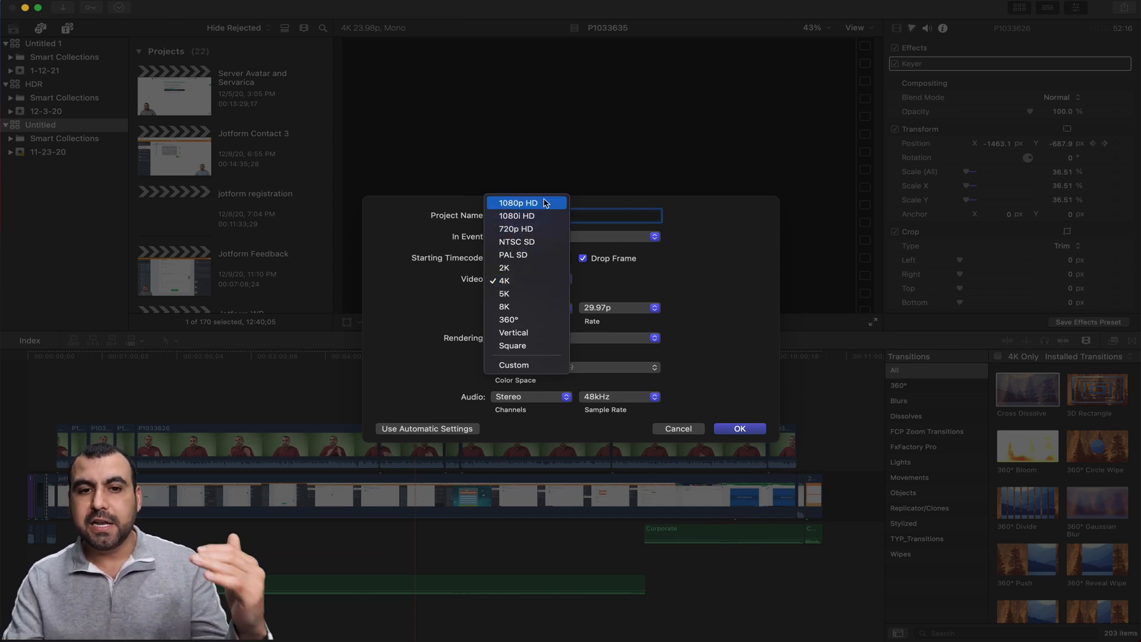
{"action": "mouse_move", "coordinate": [528, 307]}
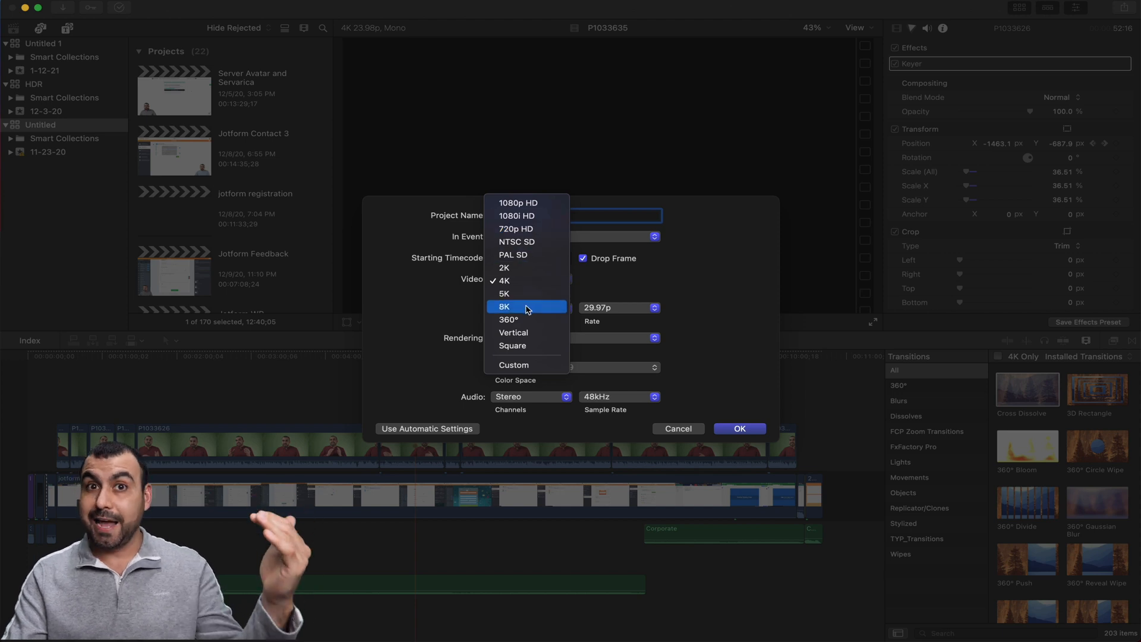
{"action": "left_click", "coordinate": [504, 280]}
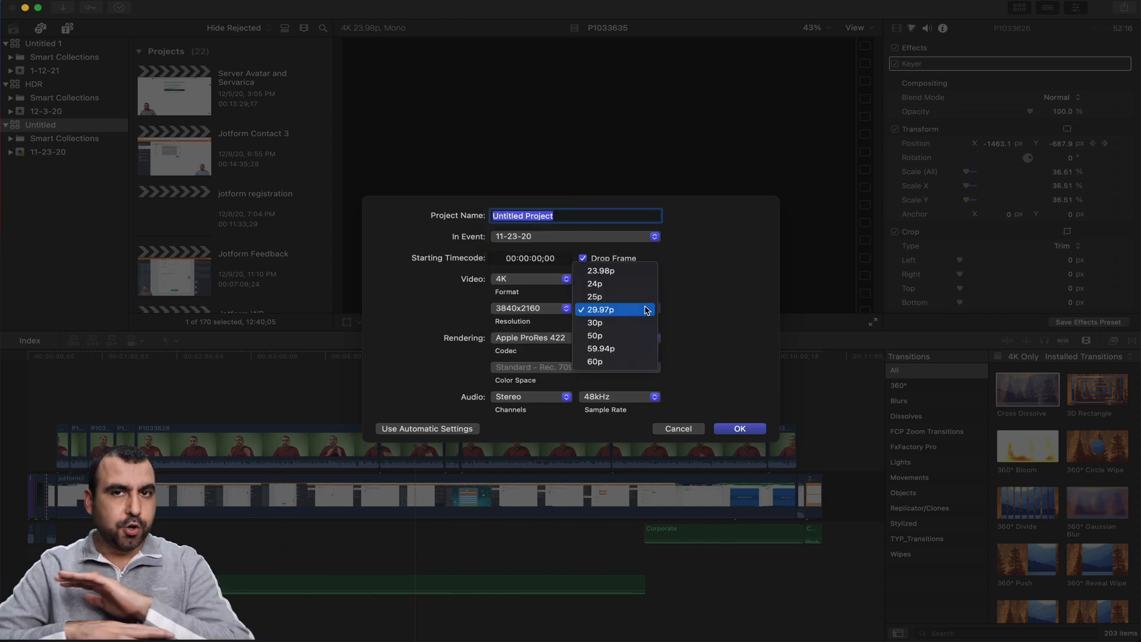
{"action": "mouse_move", "coordinate": [629, 302]}
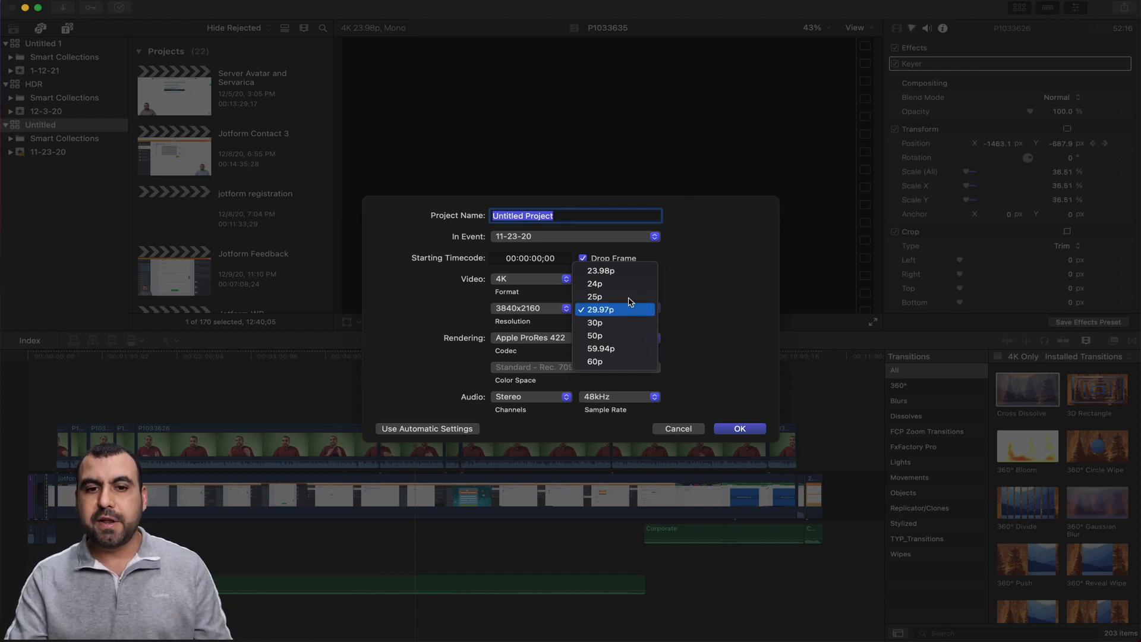
{"action": "mouse_move", "coordinate": [595, 283]}
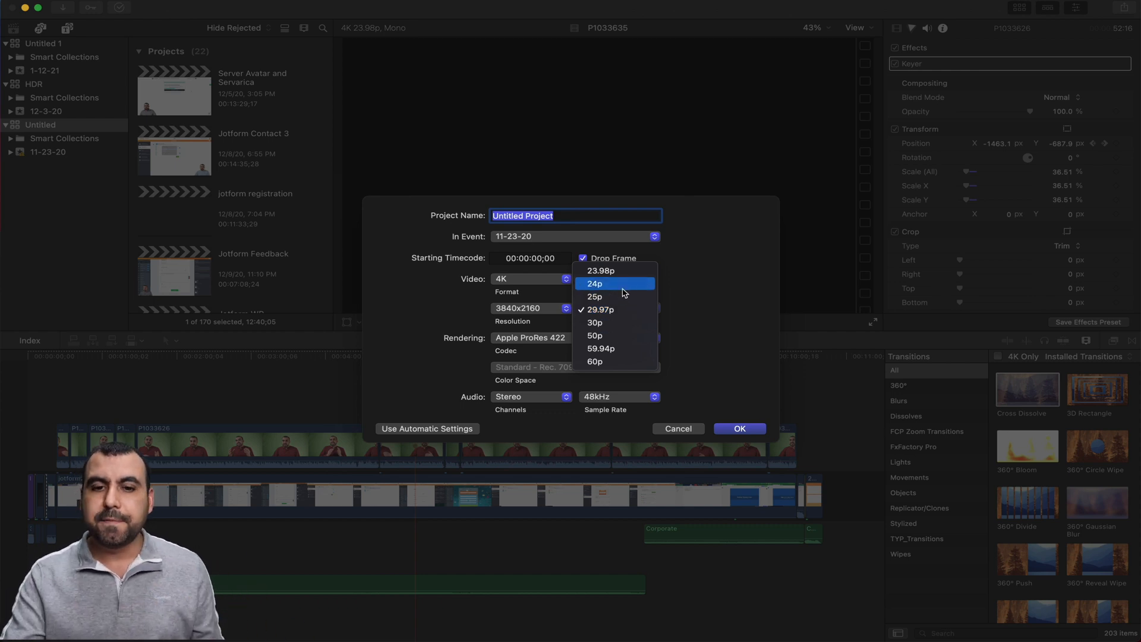
{"action": "mouse_move", "coordinate": [615, 360]}
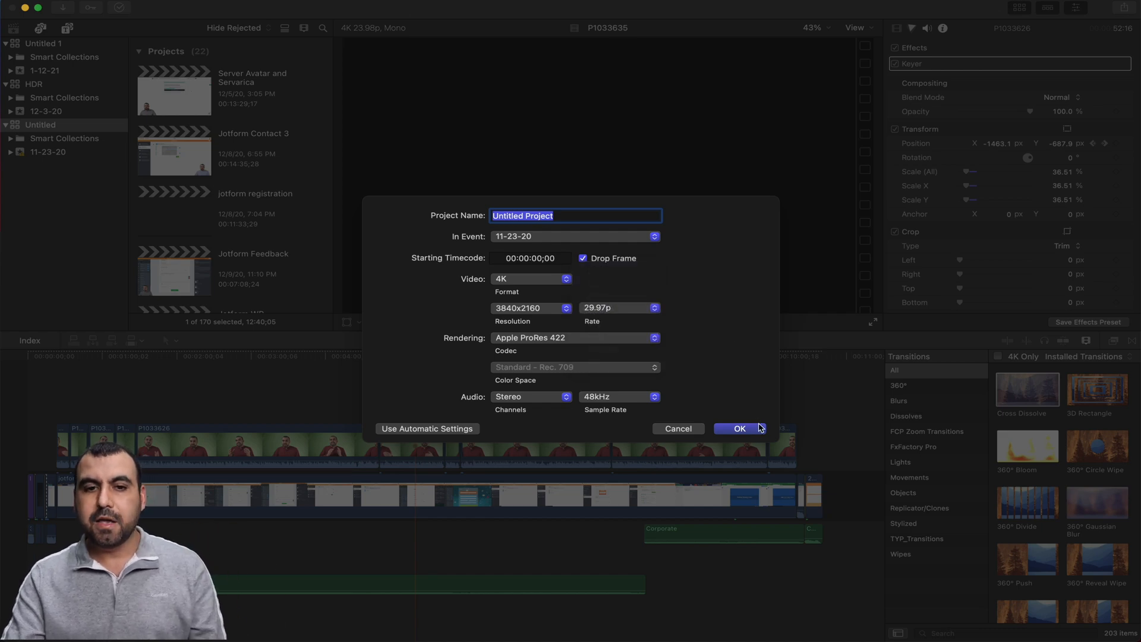
{"action": "left_click", "coordinate": [739, 428]}
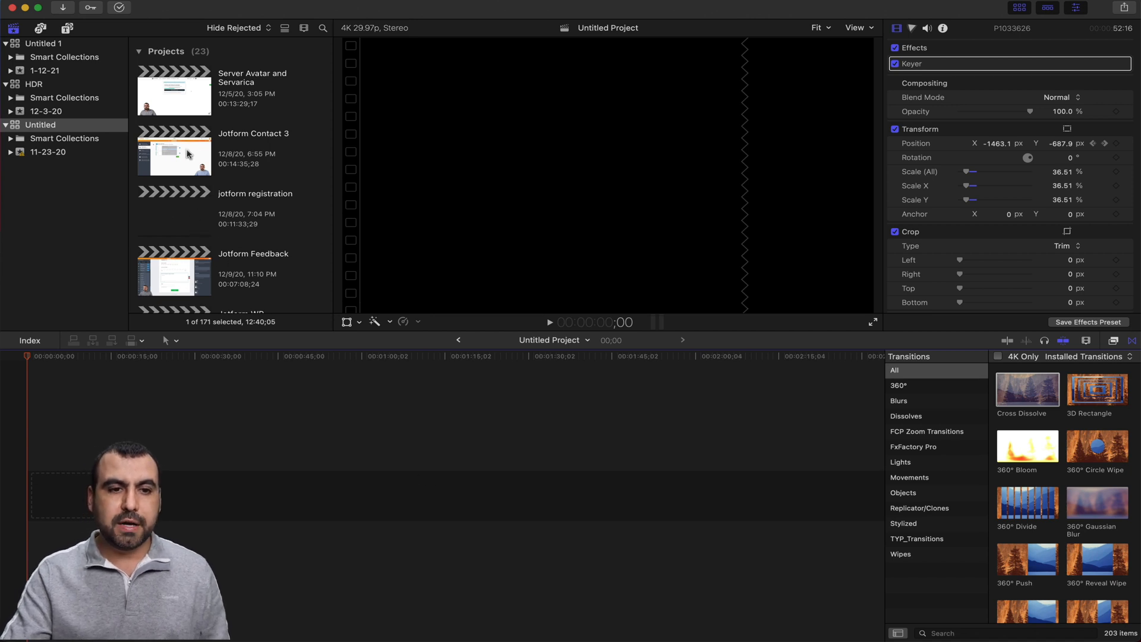
Open the Jotform Feedback project from the Projects browser and let it play
{"action": "double_click", "coordinate": [174, 271]}
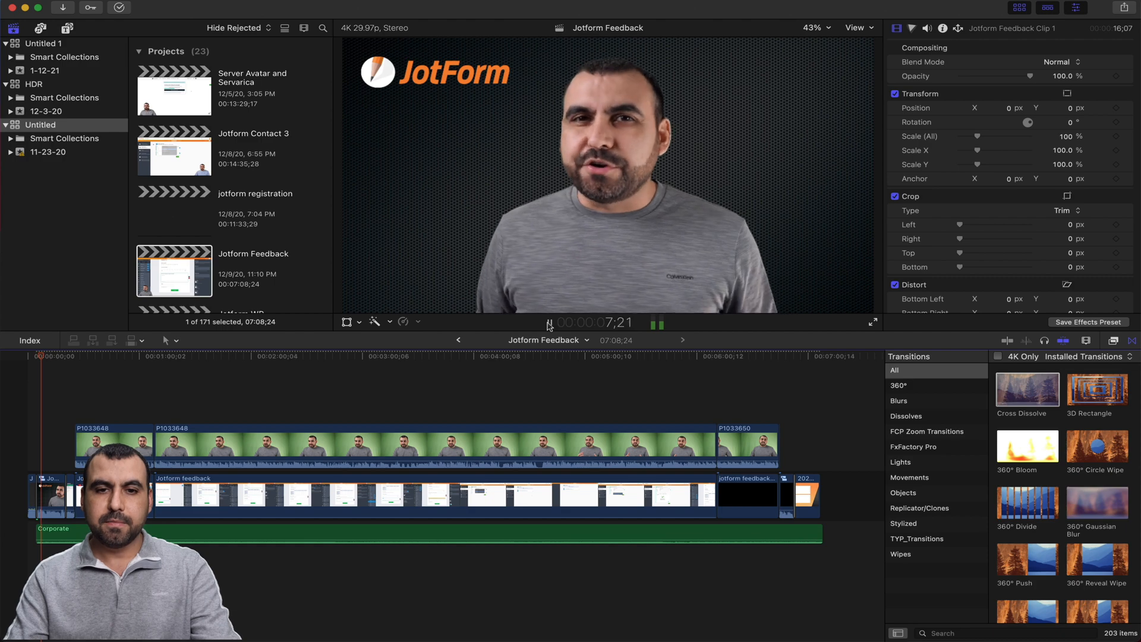
Pause playback at 2:46 and adjust the viewer zoom percentage
{"action": "left_click", "coordinate": [335, 357]}
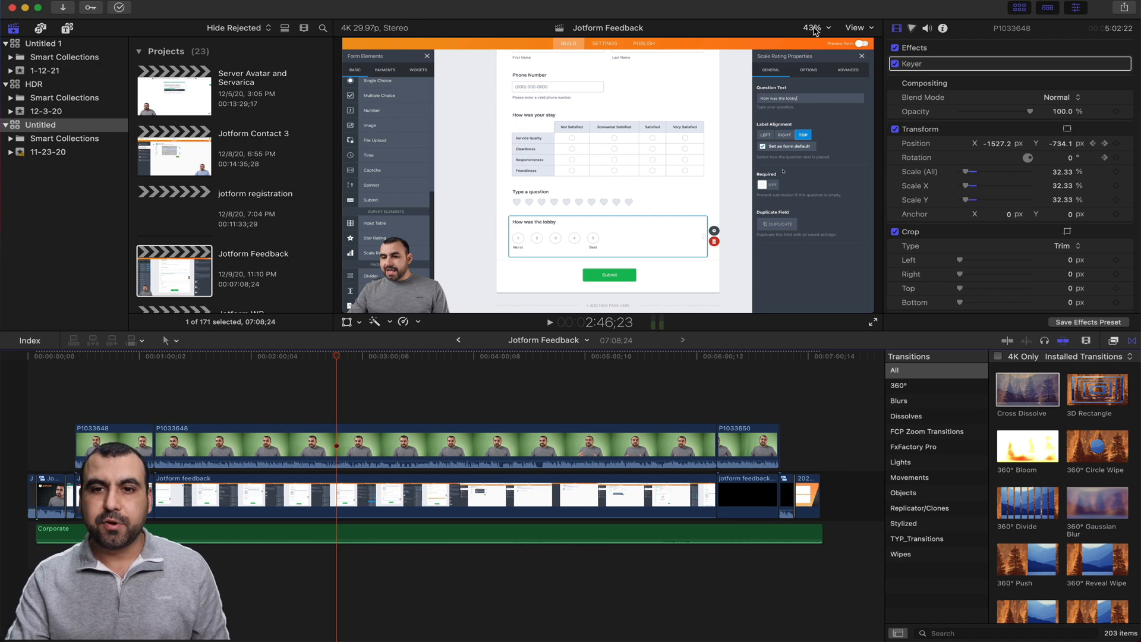
{"action": "left_click", "coordinate": [814, 28]}
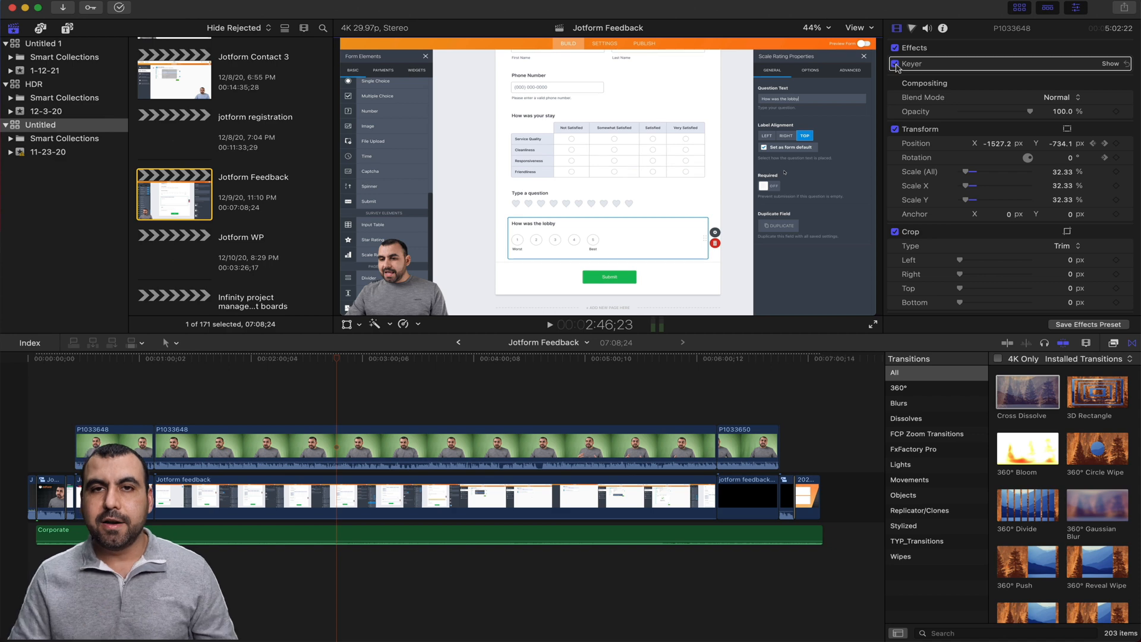
{"action": "left_click", "coordinate": [1108, 64]}
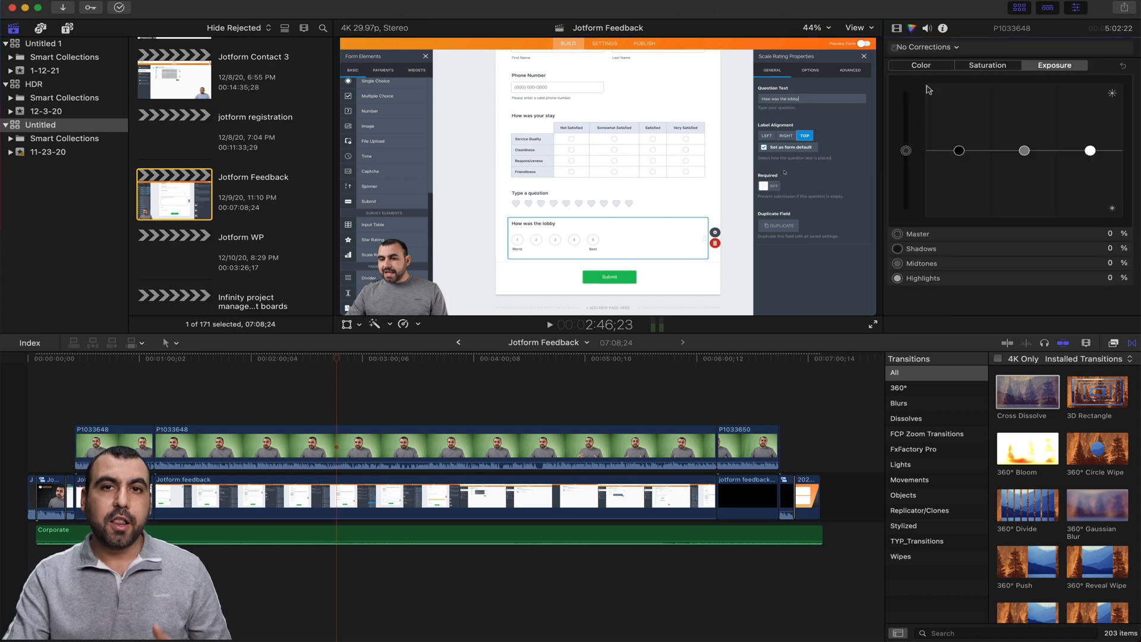
{"action": "left_click", "coordinate": [988, 64]}
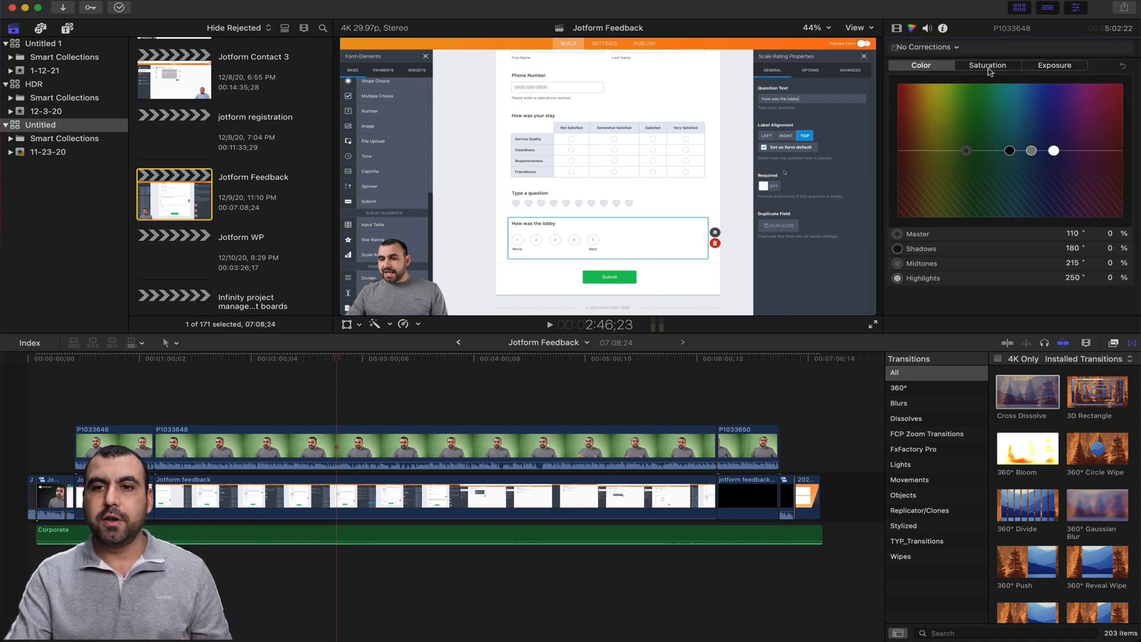
{"action": "left_click", "coordinate": [1053, 65]}
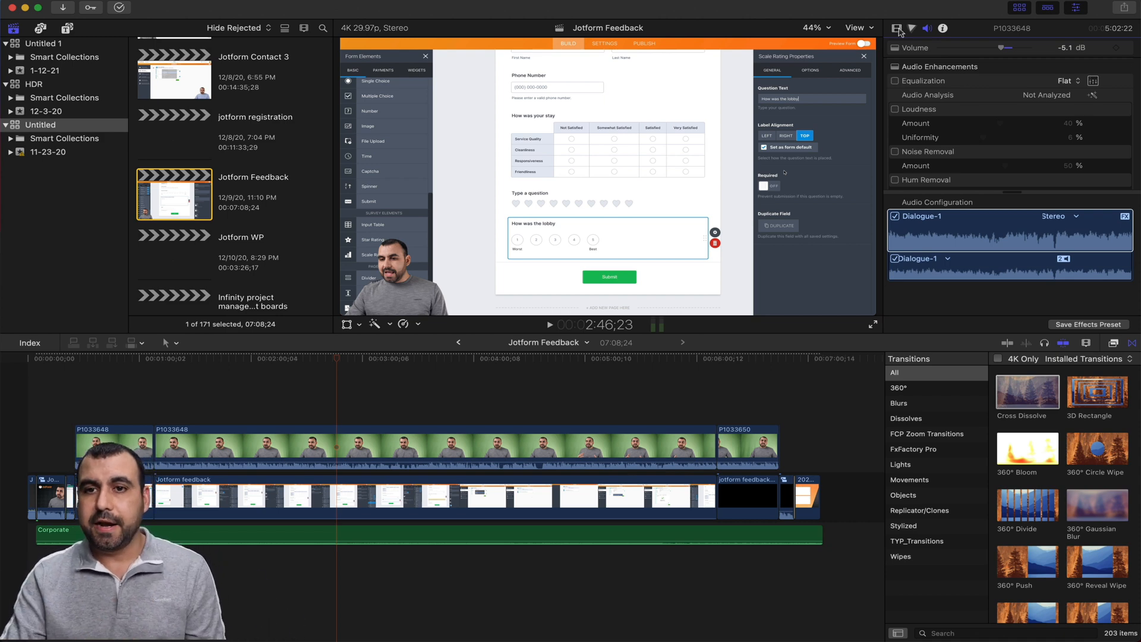
{"action": "left_click", "coordinate": [897, 28]}
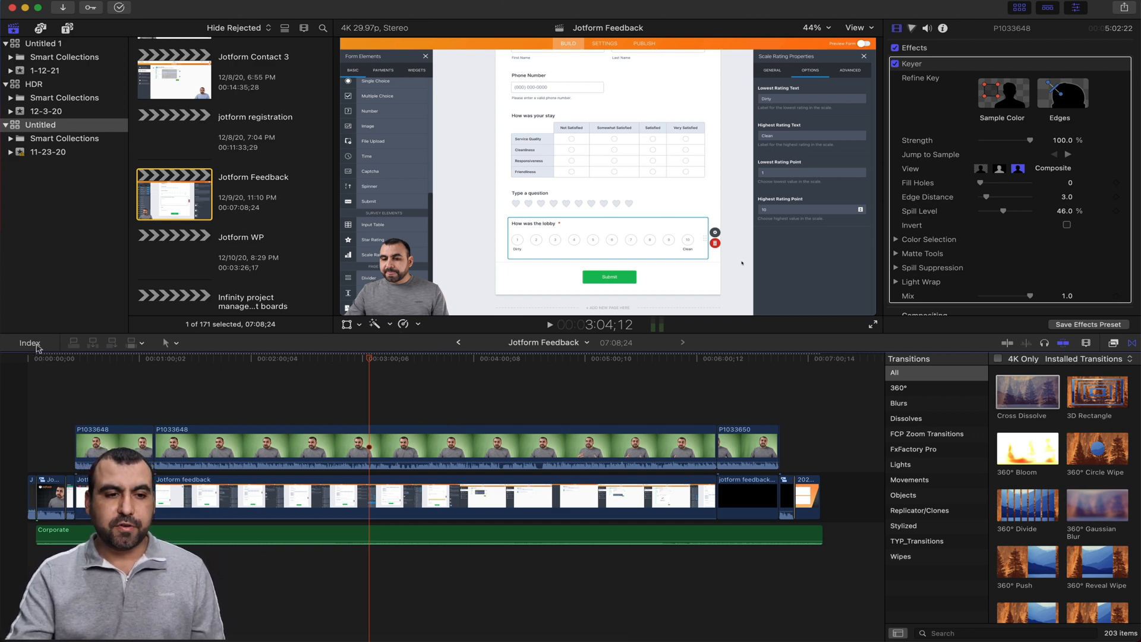
Expand the speaker clip's Keyer settings with the playhead near 3:04
{"action": "left_click", "coordinate": [30, 343]}
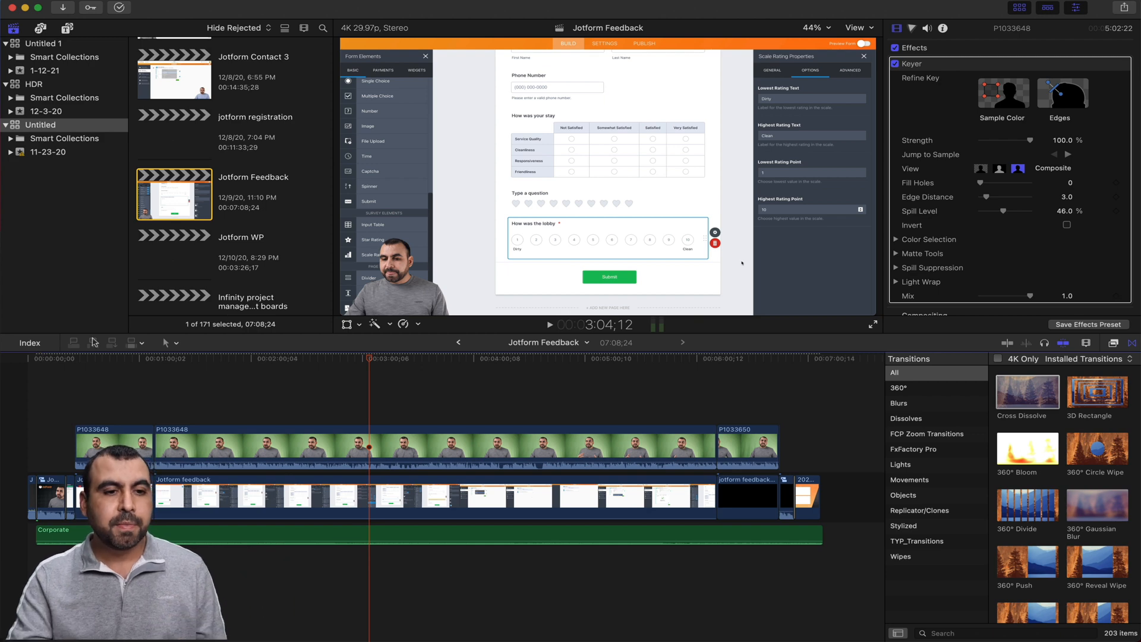
Blade the connected speaker clip into short pieces just after 3:04
{"action": "left_click", "coordinate": [169, 343]}
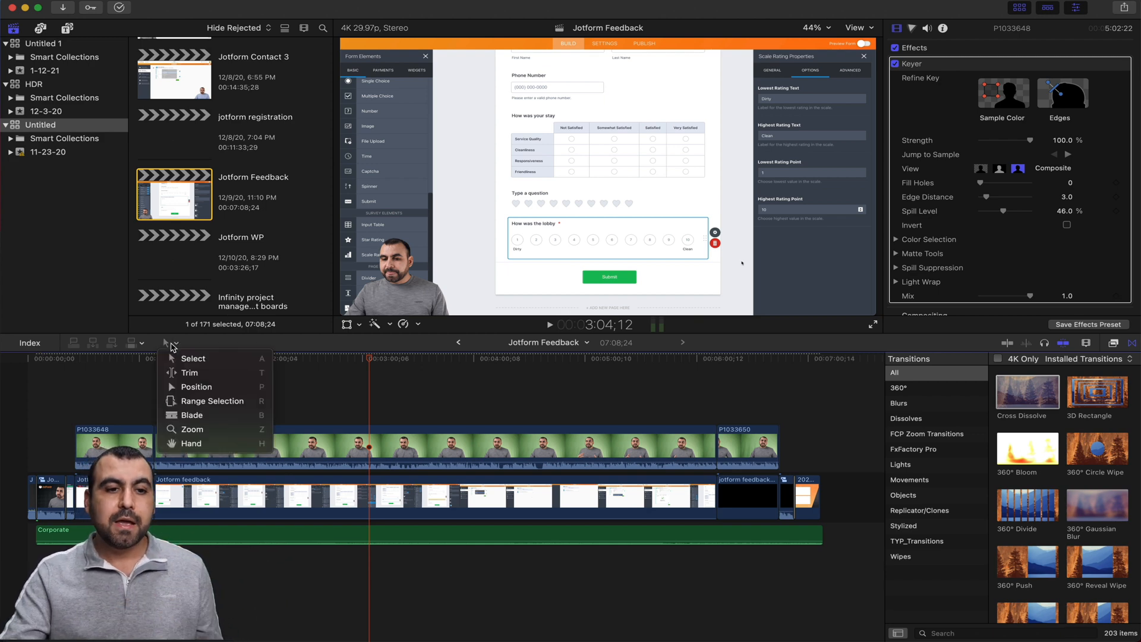
{"action": "mouse_move", "coordinate": [224, 372]}
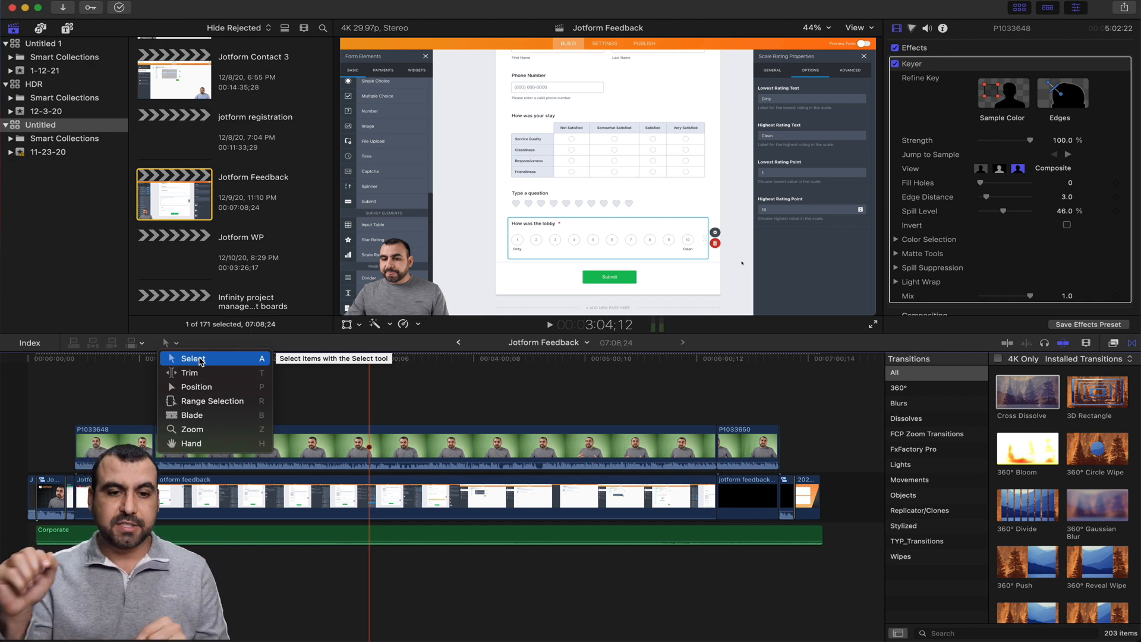
{"action": "mouse_move", "coordinate": [211, 415]}
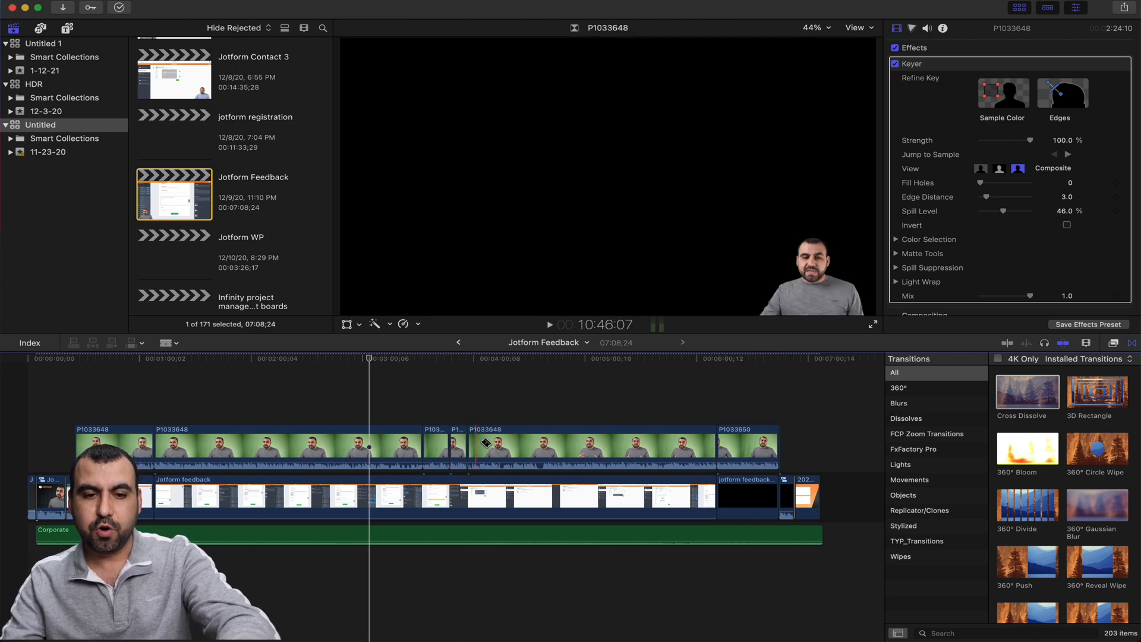
{"action": "left_click", "coordinate": [551, 361]}
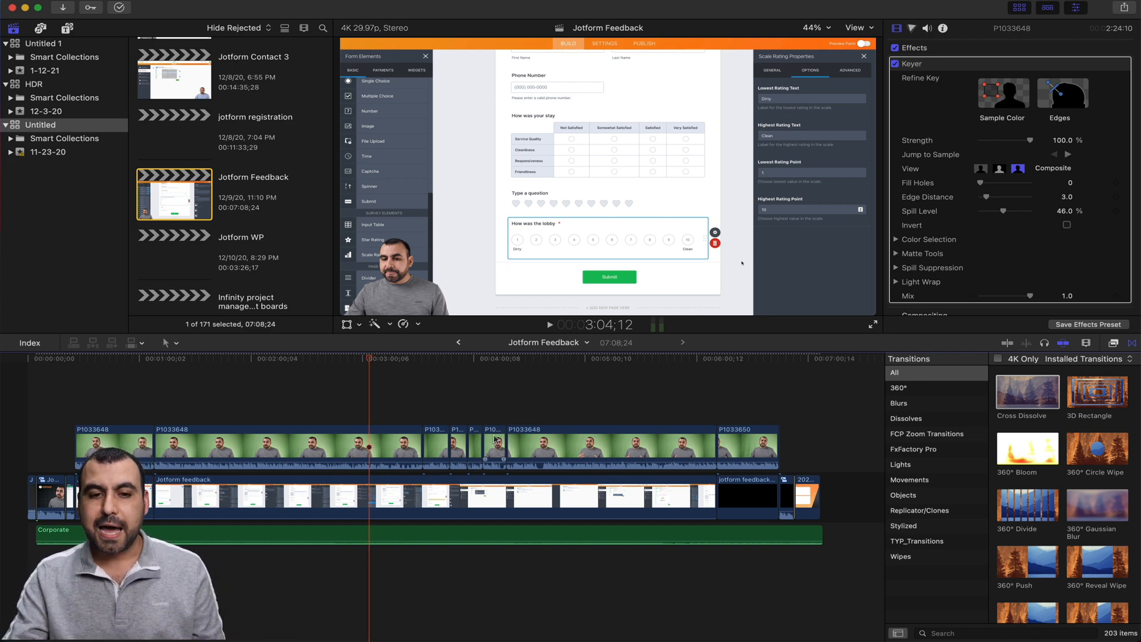
{"action": "left_click", "coordinate": [493, 447]}
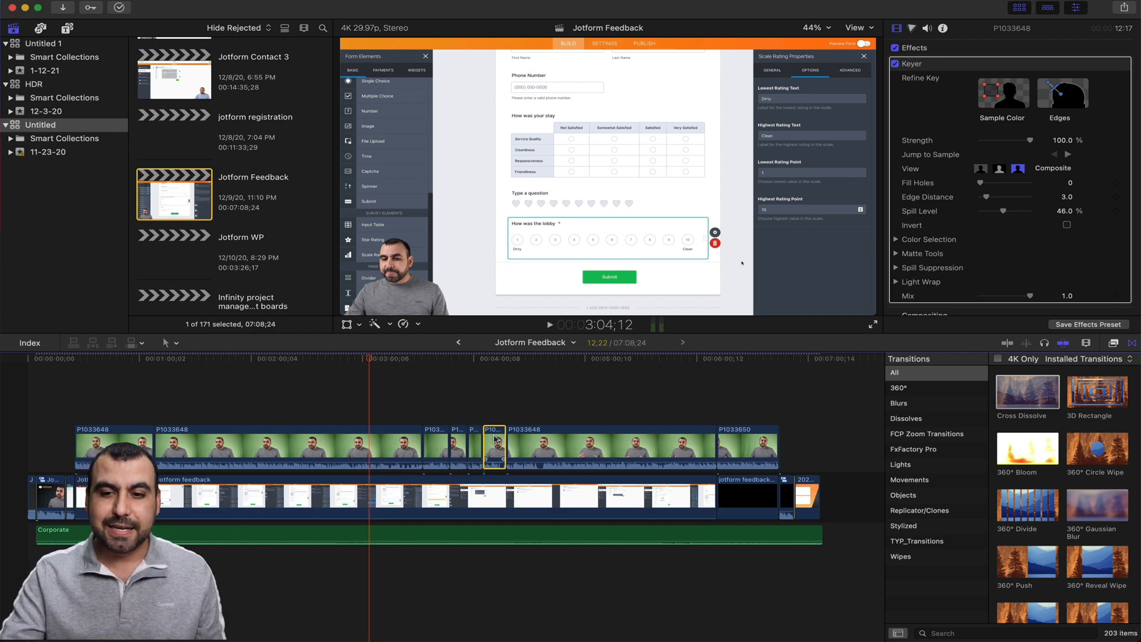
{"action": "mouse_move", "coordinate": [874, 375]}
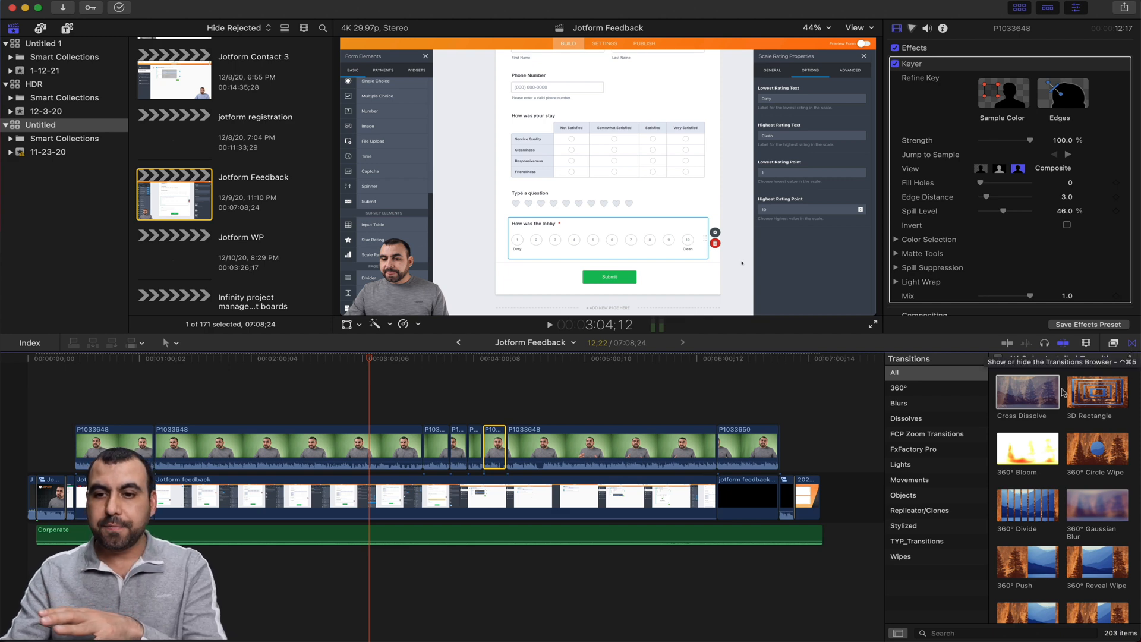
{"action": "left_click", "coordinate": [1027, 391]}
{"action": "type", "text": "5"}
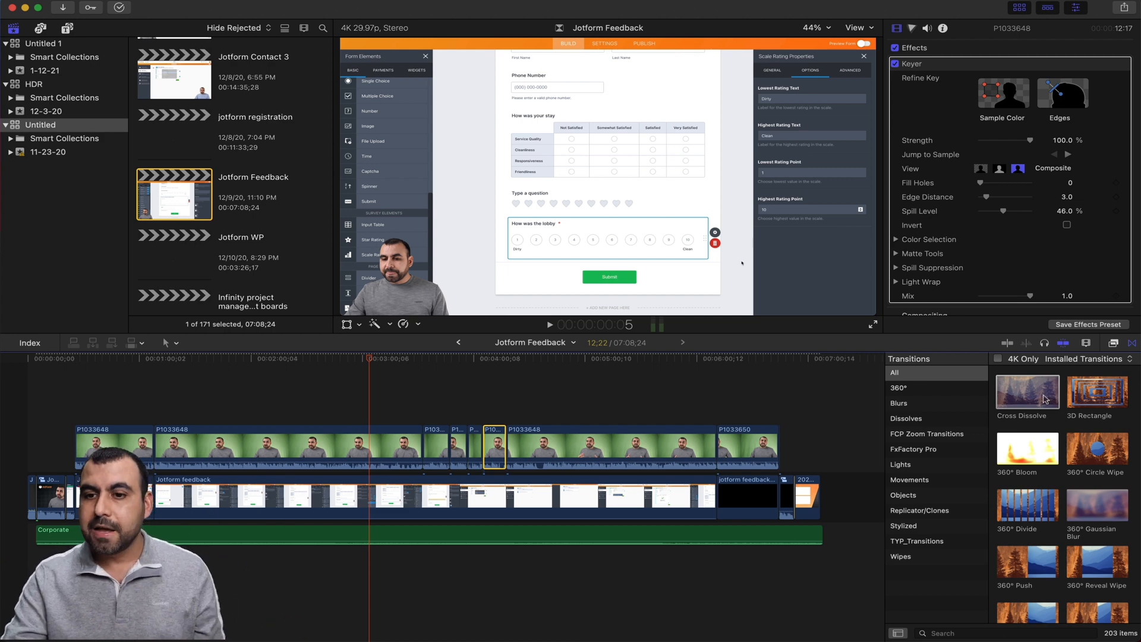
Browse the Video and Audio effect categories, then show the Alex4D effects
{"action": "left_click", "coordinate": [1113, 344]}
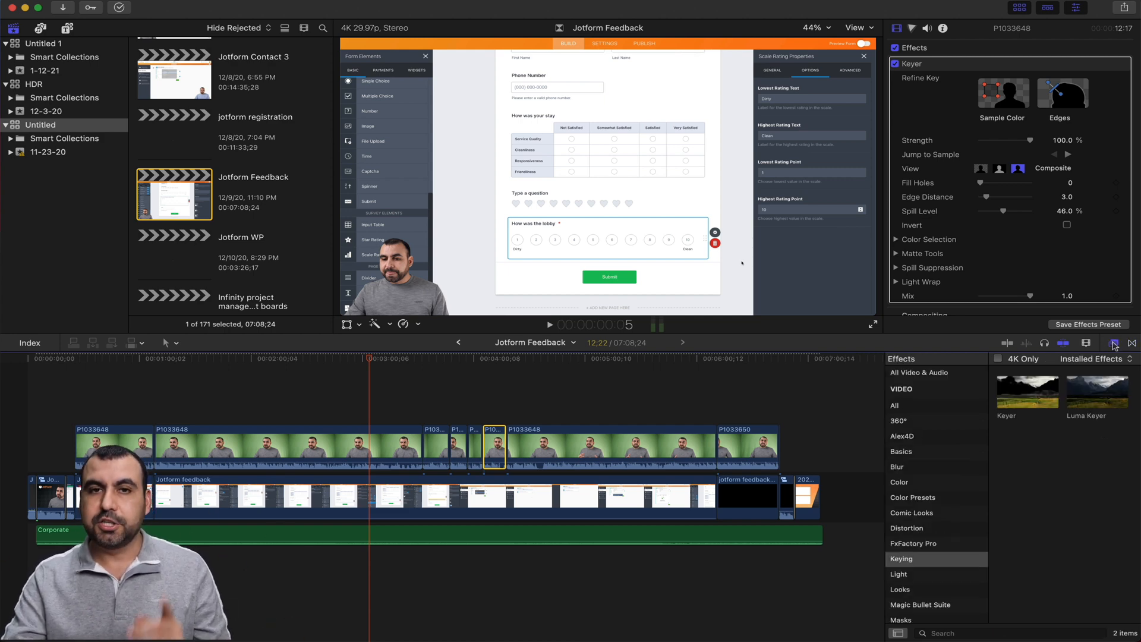
{"action": "left_click", "coordinate": [1123, 345]}
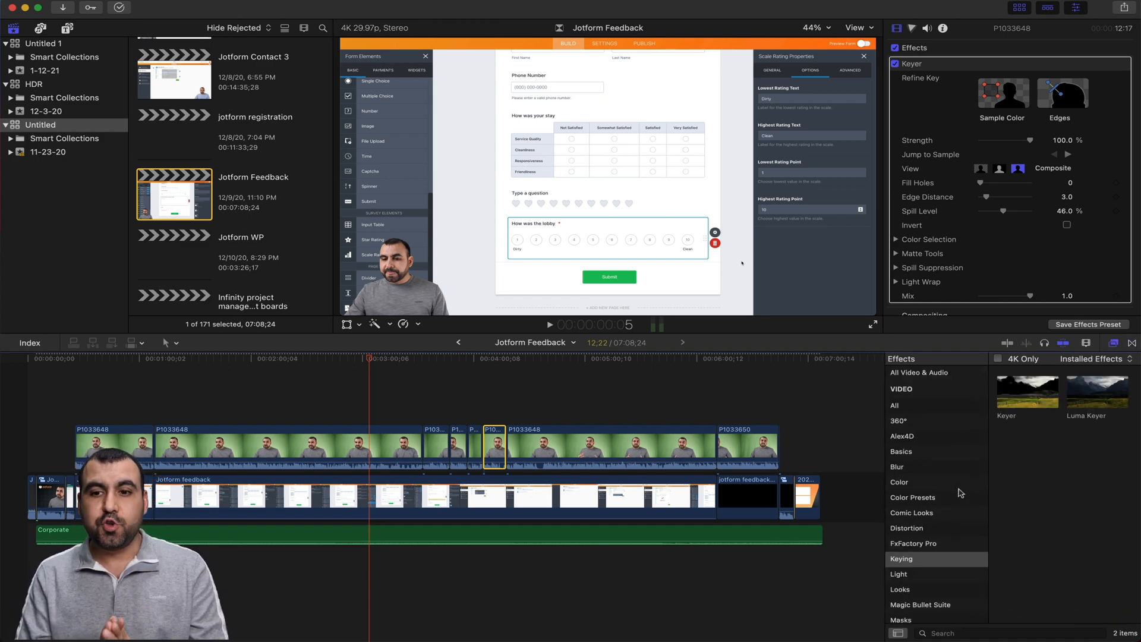
{"action": "scroll", "scroll_direction": "down", "scroll_amount": 3}
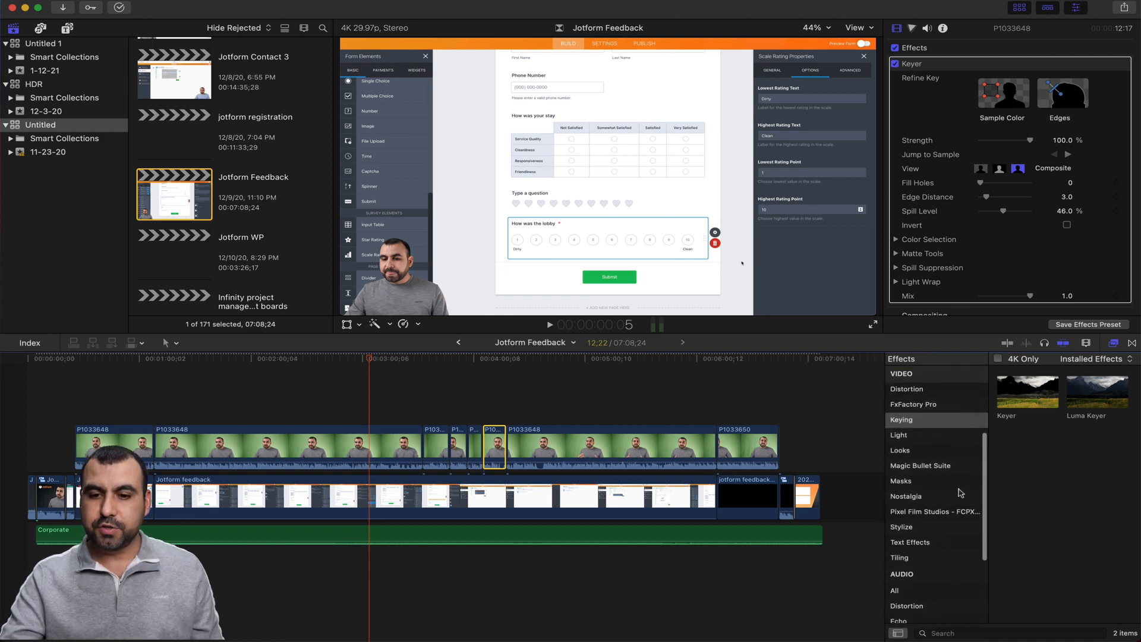
{"action": "scroll", "scroll_direction": "down", "scroll_amount": 3}
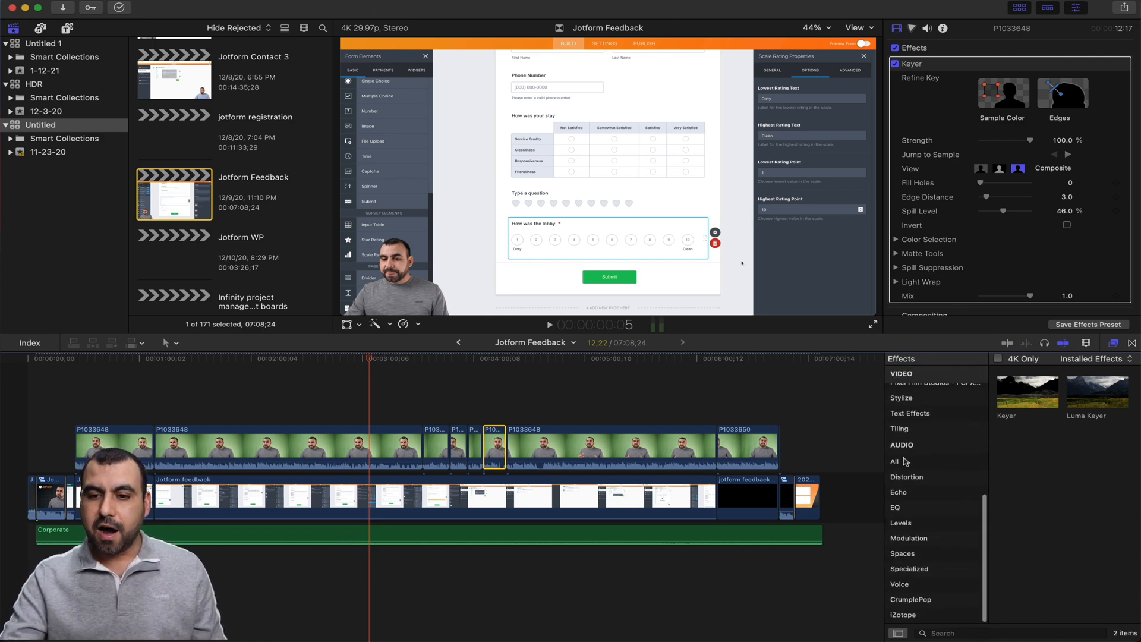
{"action": "left_click", "coordinate": [894, 462]}
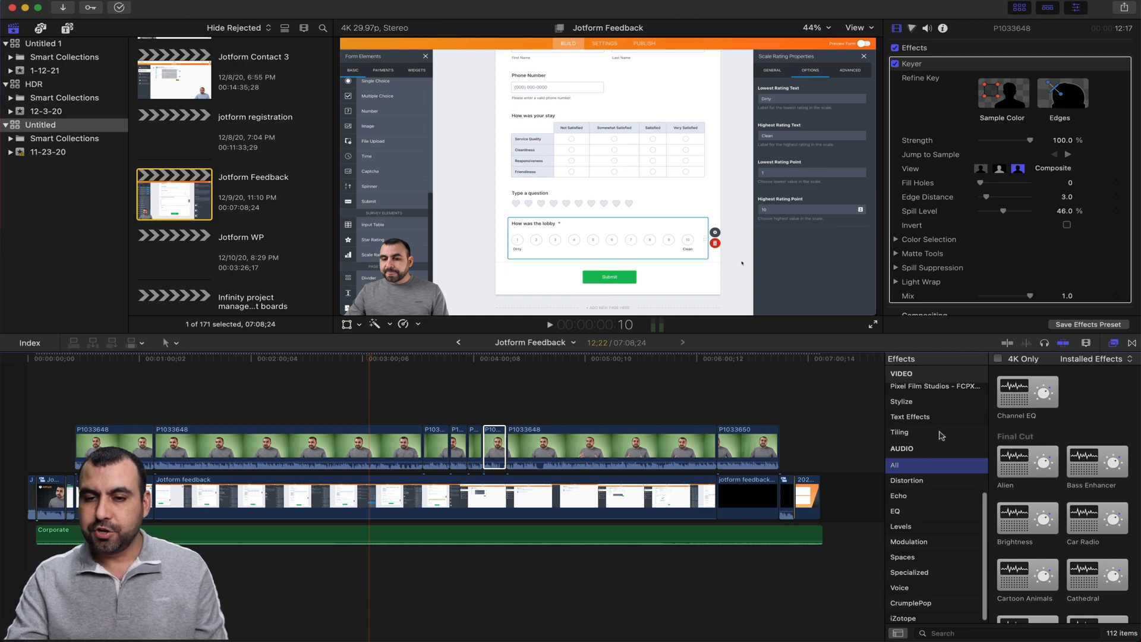
{"action": "left_click", "coordinate": [901, 435]}
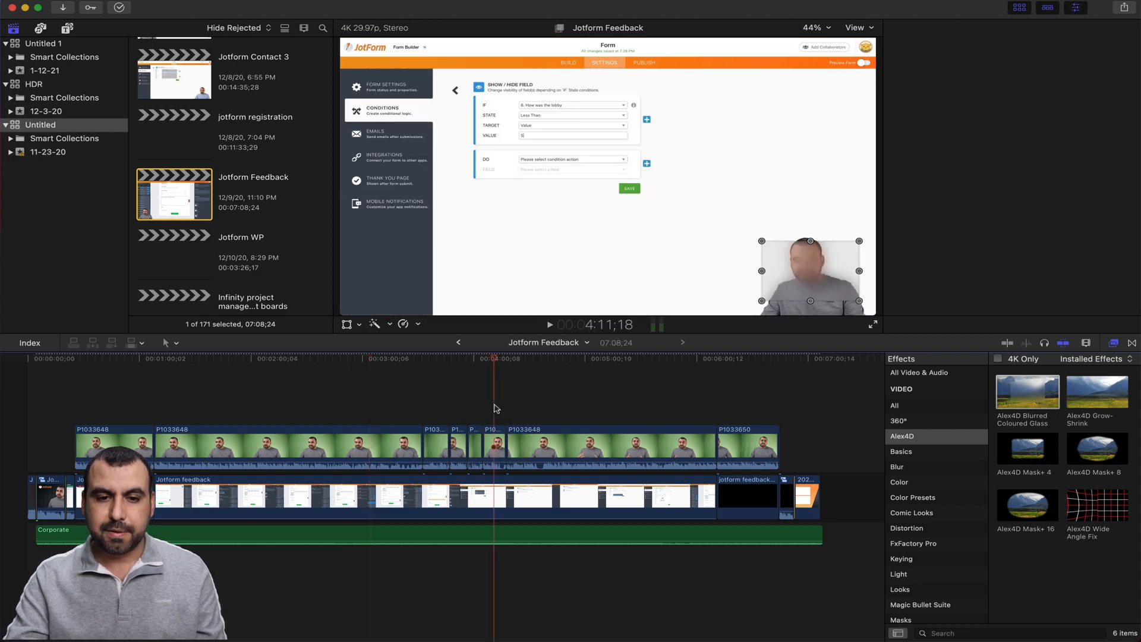
Apply Alex4D Blurred Coloured Glass to the Jotform feedback recording and check its settings
{"action": "left_click", "coordinate": [493, 447]}
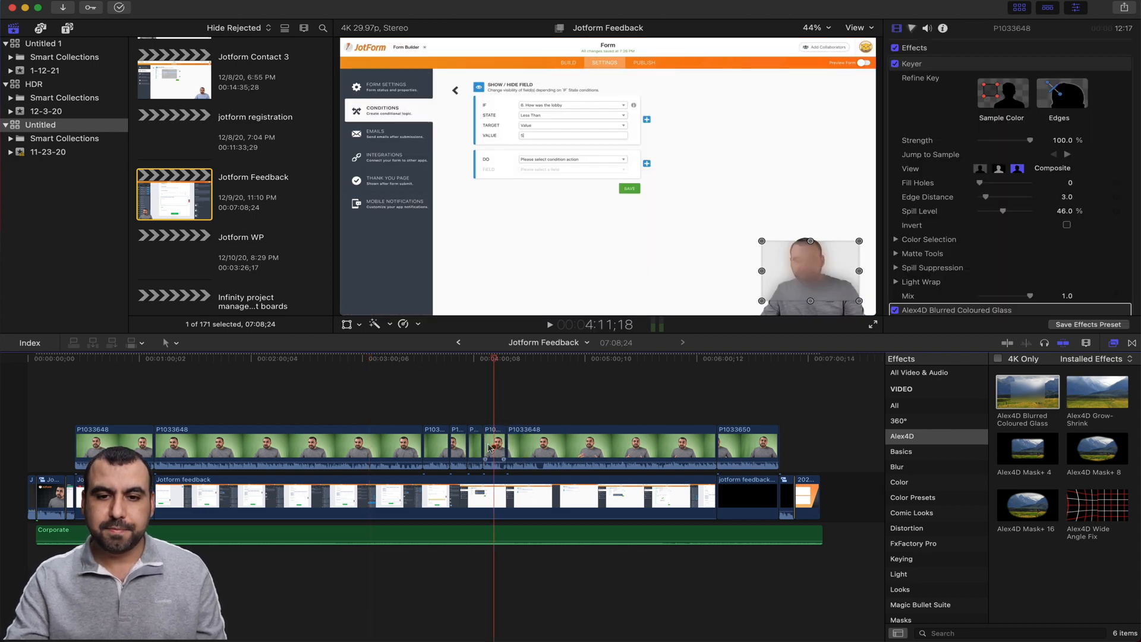
{"action": "left_click_drag", "start_coordinate": [1026, 392], "coordinate": [578, 484]}
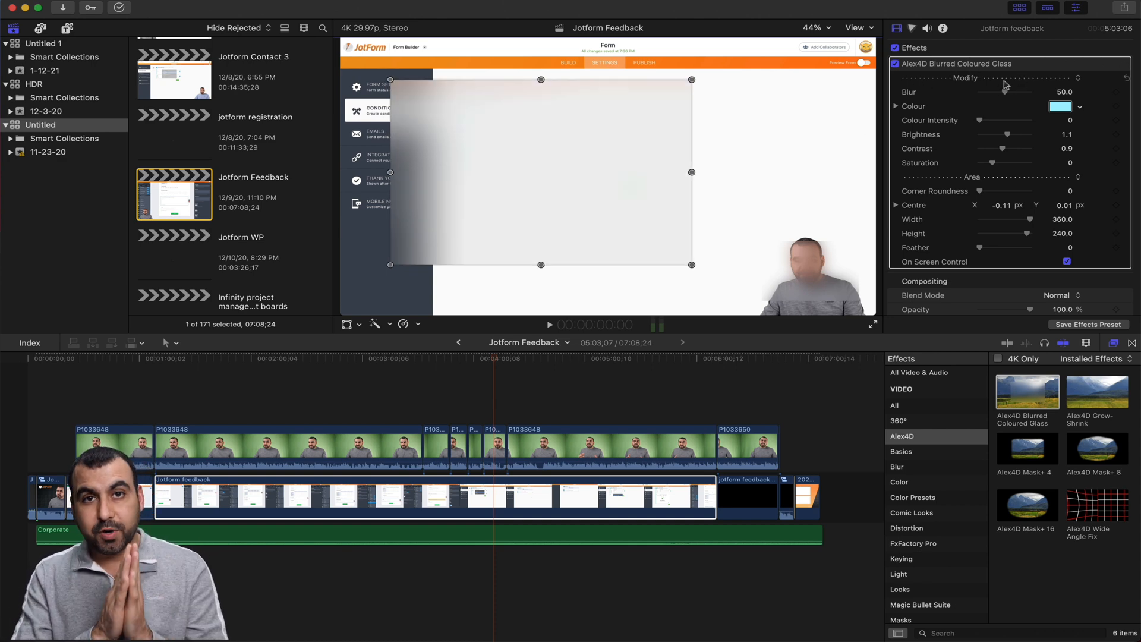
{"action": "left_click", "coordinate": [928, 28]}
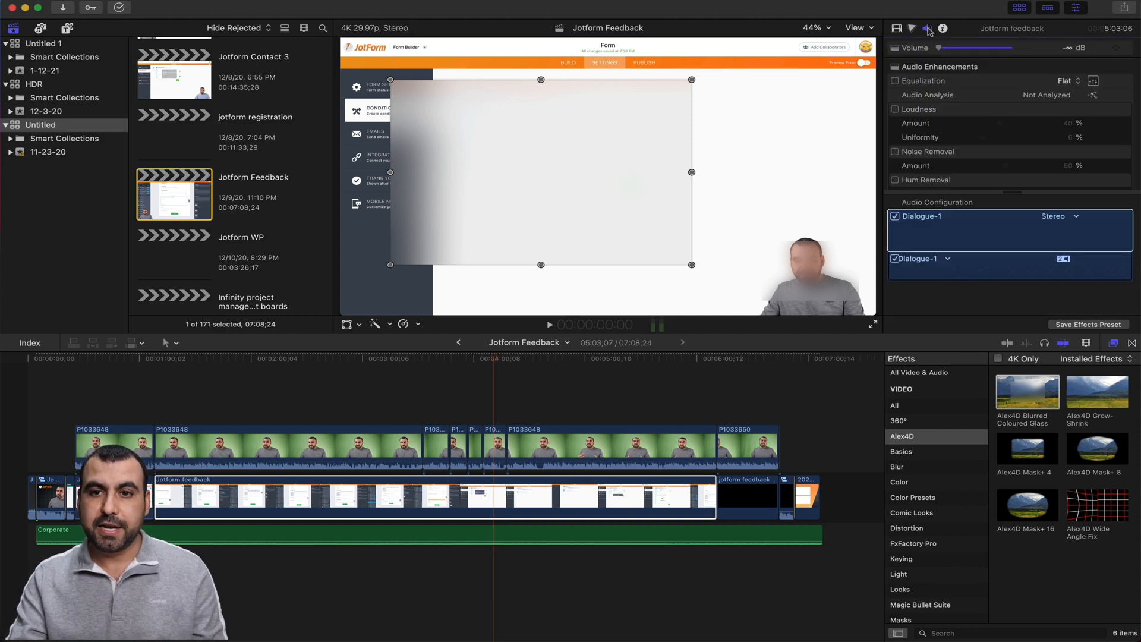
{"action": "left_click", "coordinate": [913, 29]}
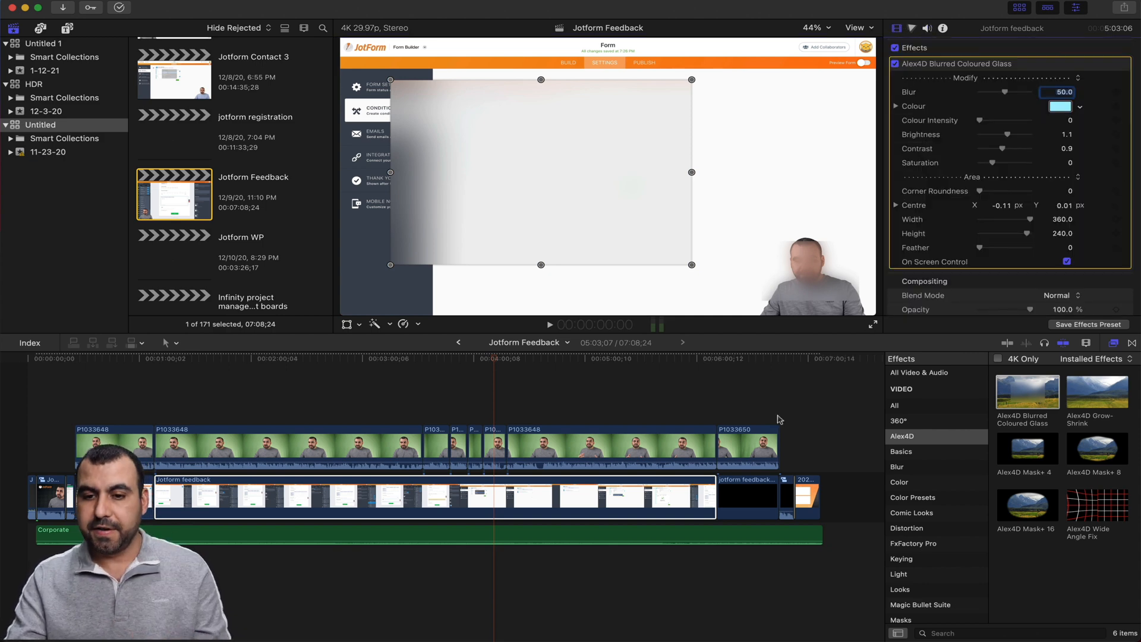
List all audio effects in the Effects browser and reselect the screen recording
{"action": "scroll", "scroll_direction": "down", "scroll_amount": 3}
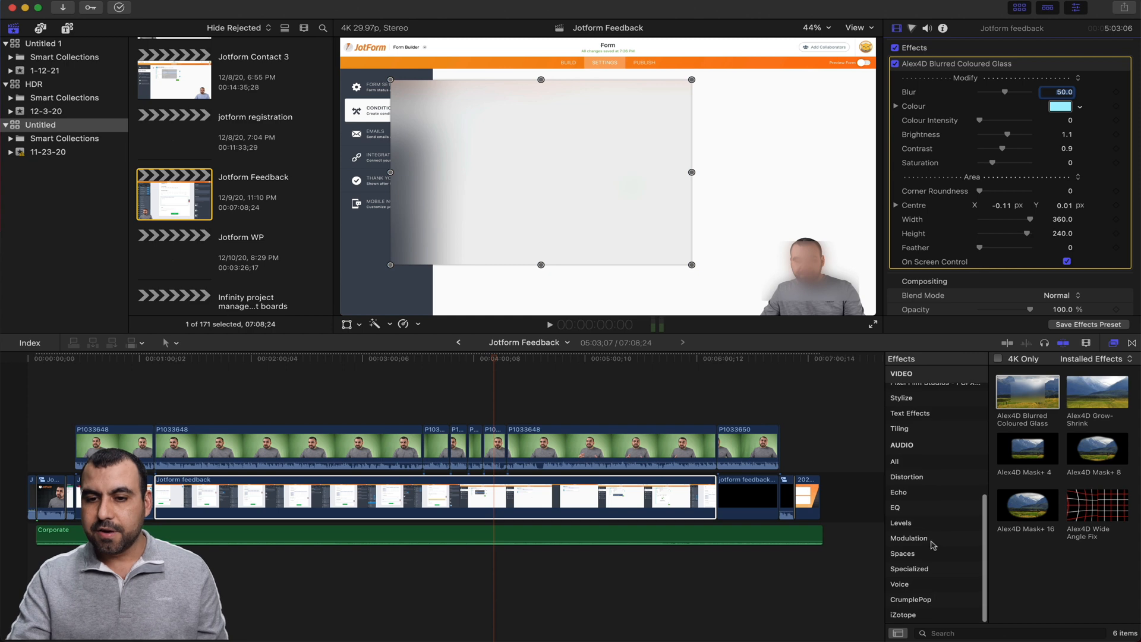
{"action": "left_click", "coordinate": [895, 461]}
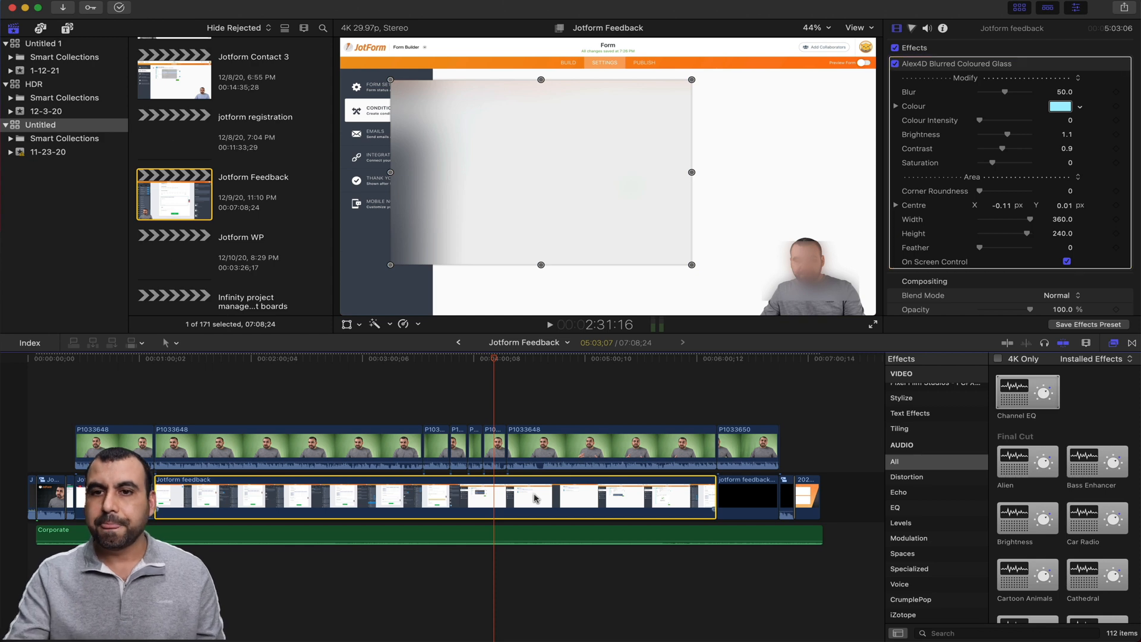
{"action": "left_click", "coordinate": [928, 29]}
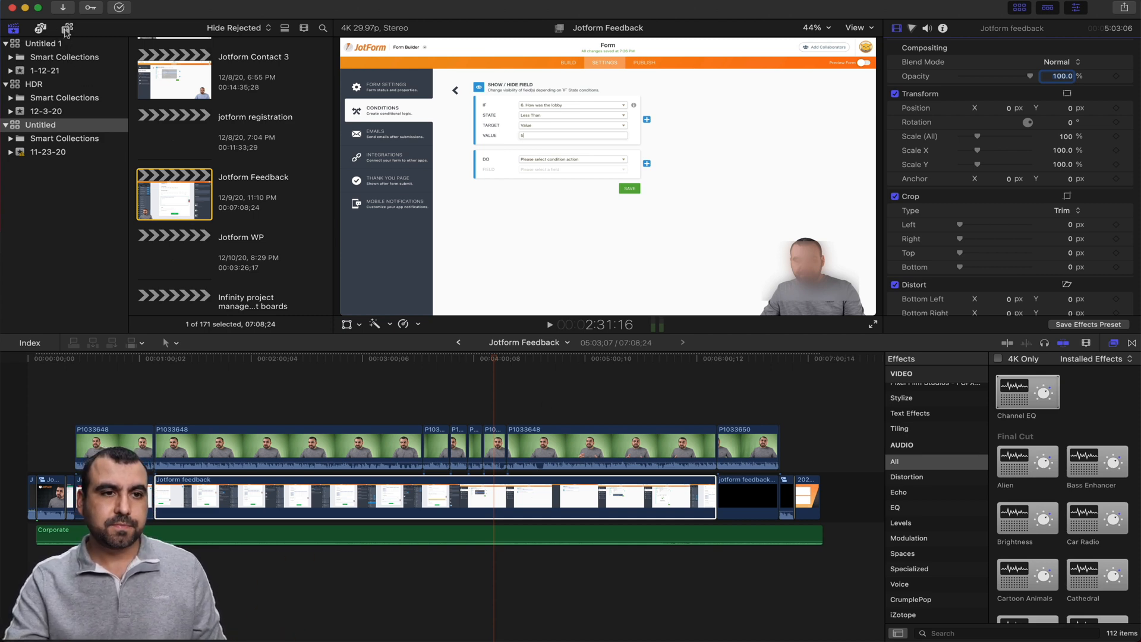
Add the Basic 3D title from the 3D category and extend its start earlier
{"action": "left_click", "coordinate": [67, 28]}
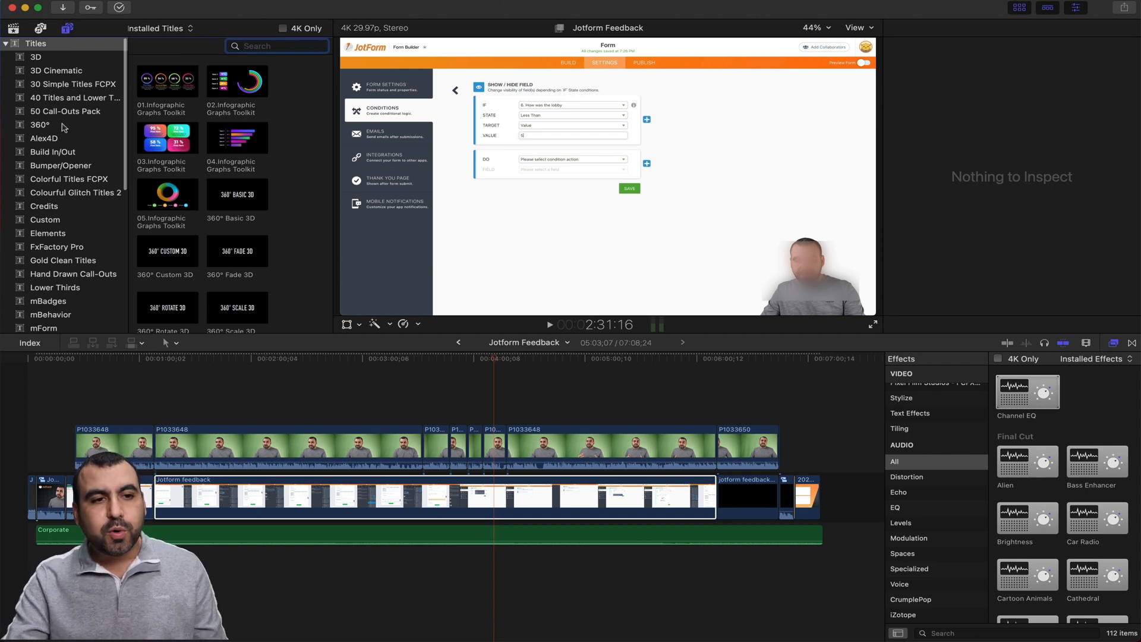
{"action": "left_click", "coordinate": [69, 178]}
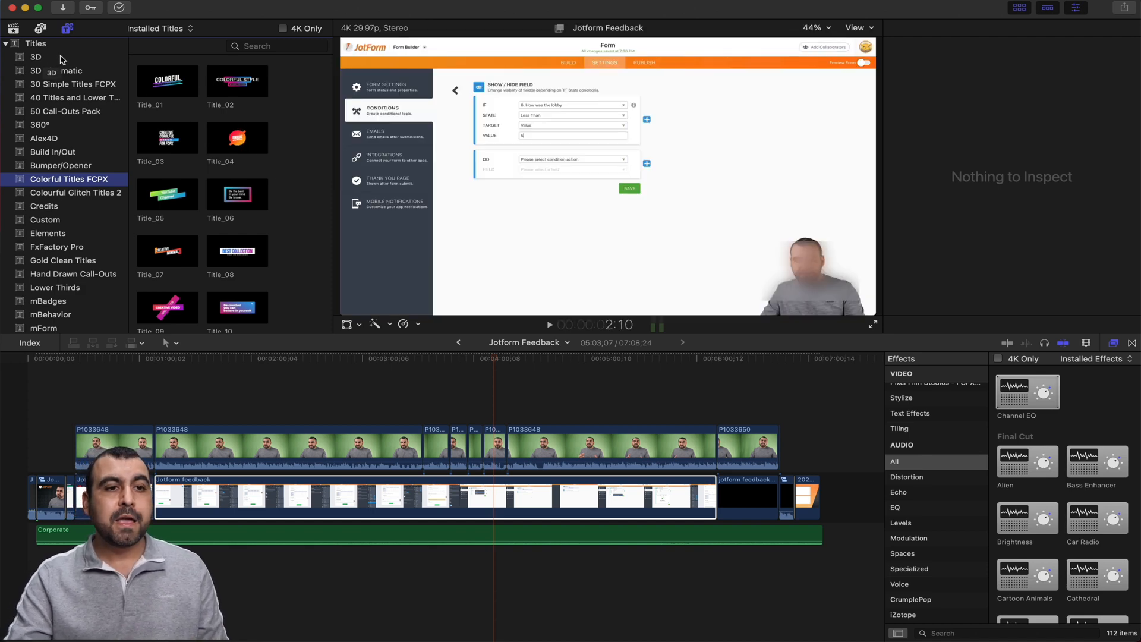
{"action": "left_click", "coordinate": [35, 57]}
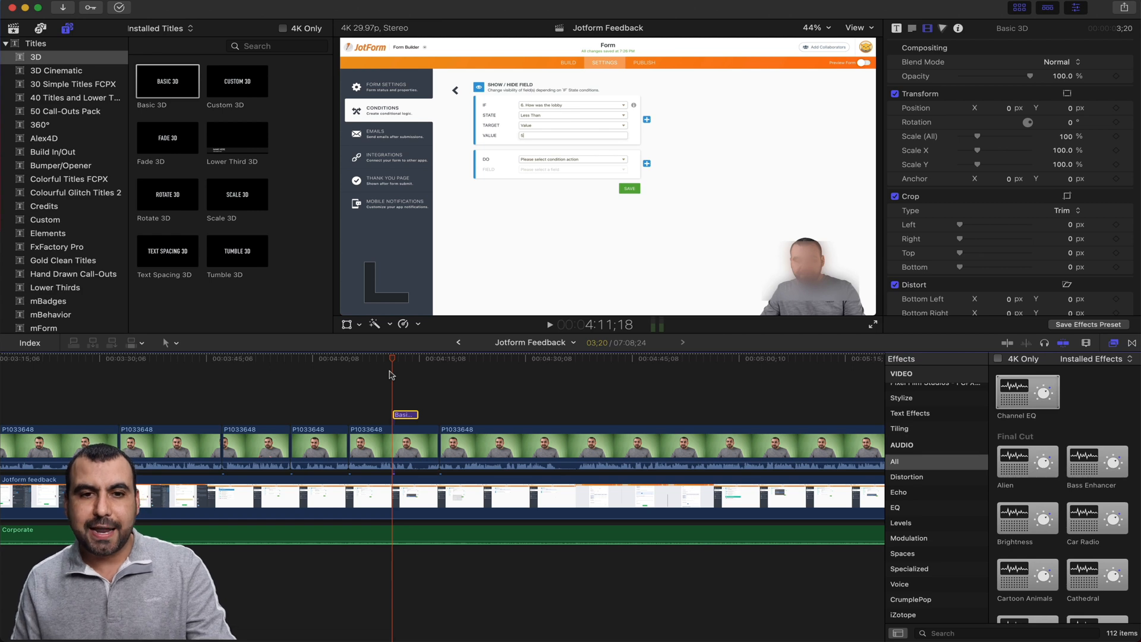
{"action": "left_click", "coordinate": [549, 325]}
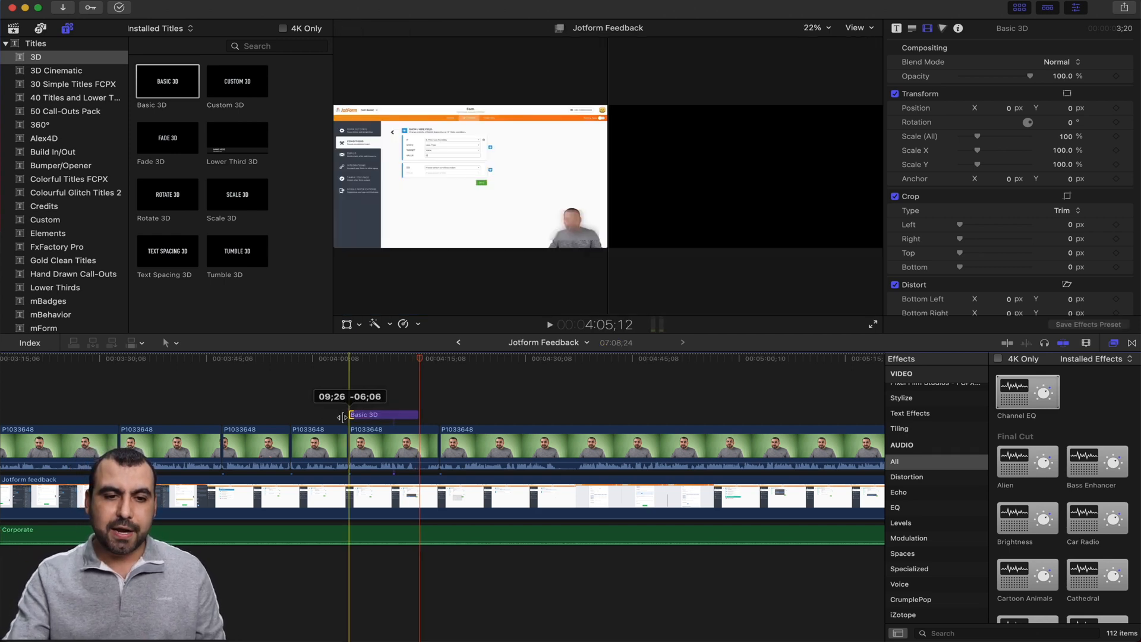
{"action": "left_click_drag", "start_coordinate": [343, 414], "coordinate": [175, 414]}
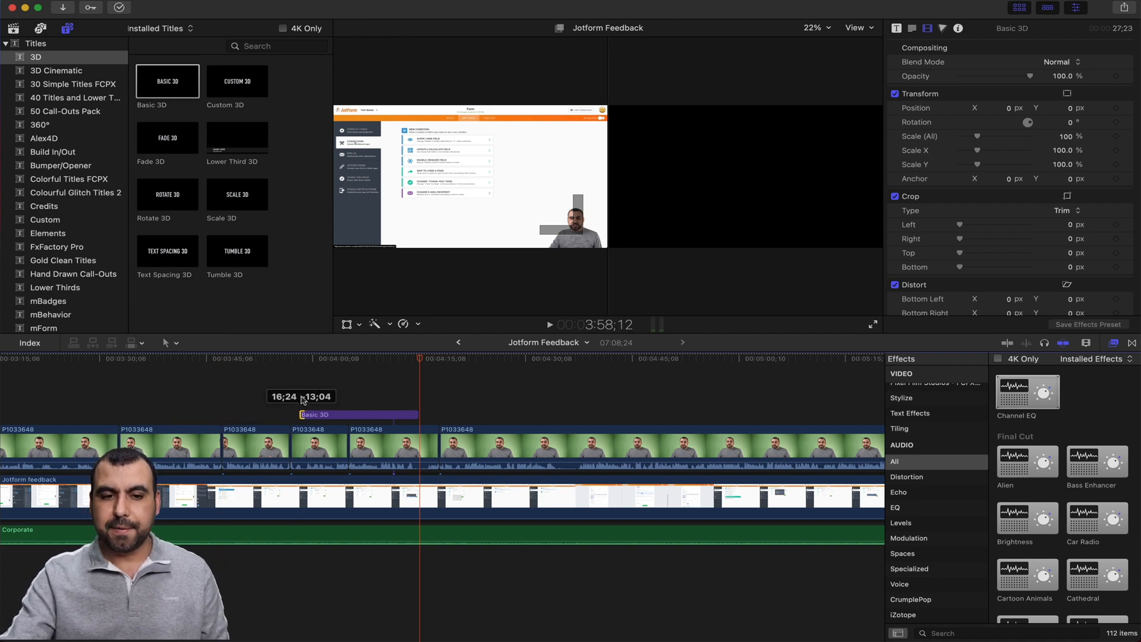
{"action": "left_click", "coordinate": [392, 446]}
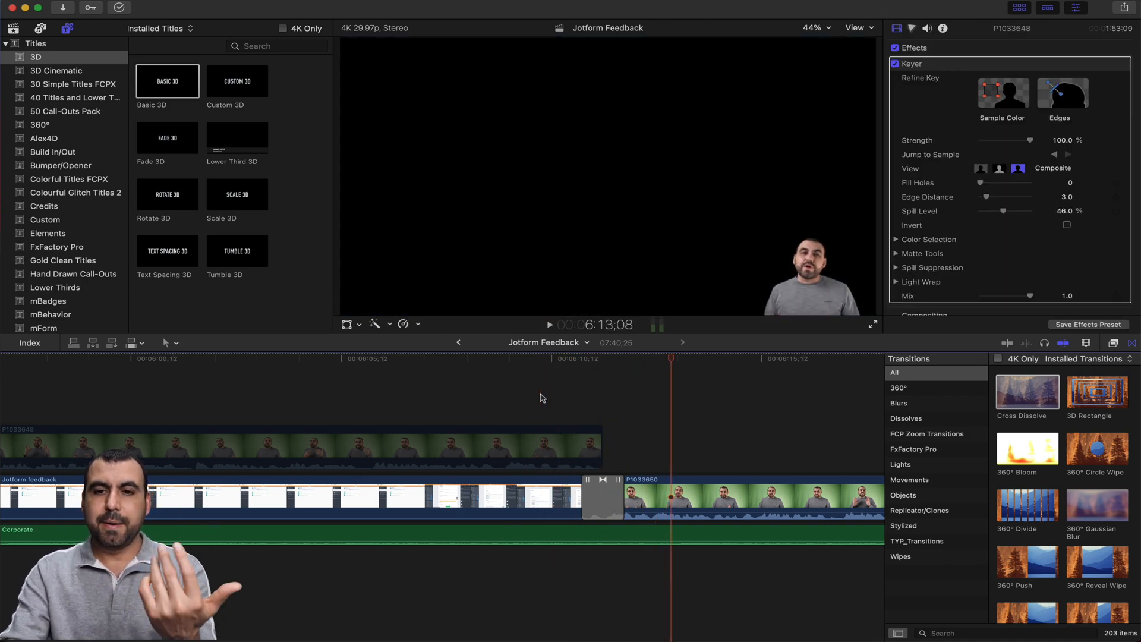
{"action": "mouse_move", "coordinate": [560, 435]}
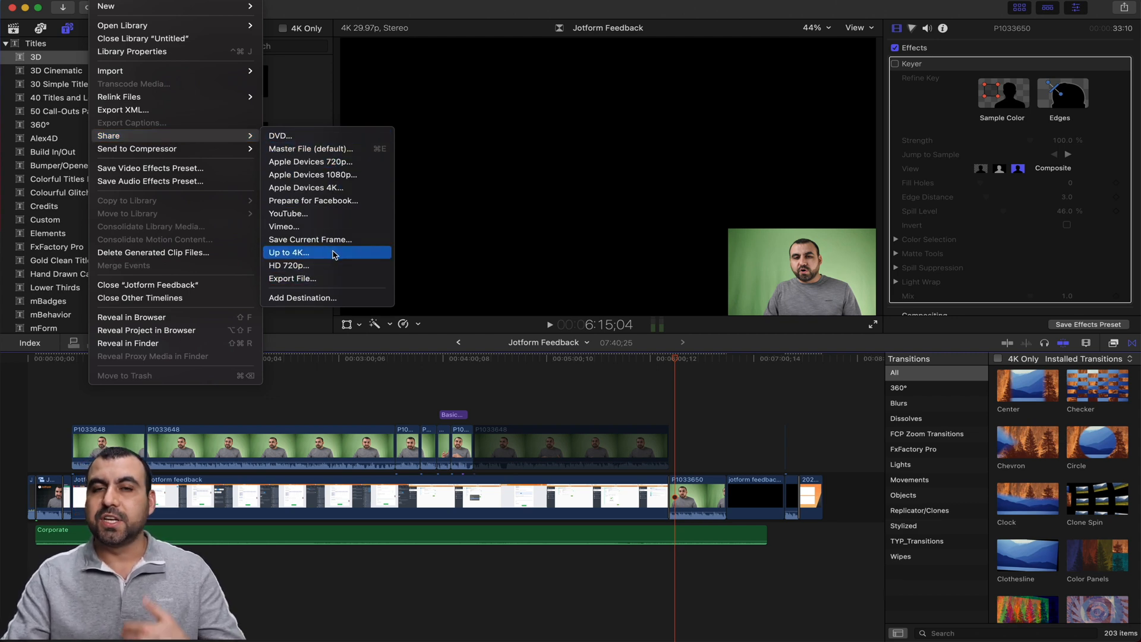
{"action": "mouse_move", "coordinate": [295, 268]}
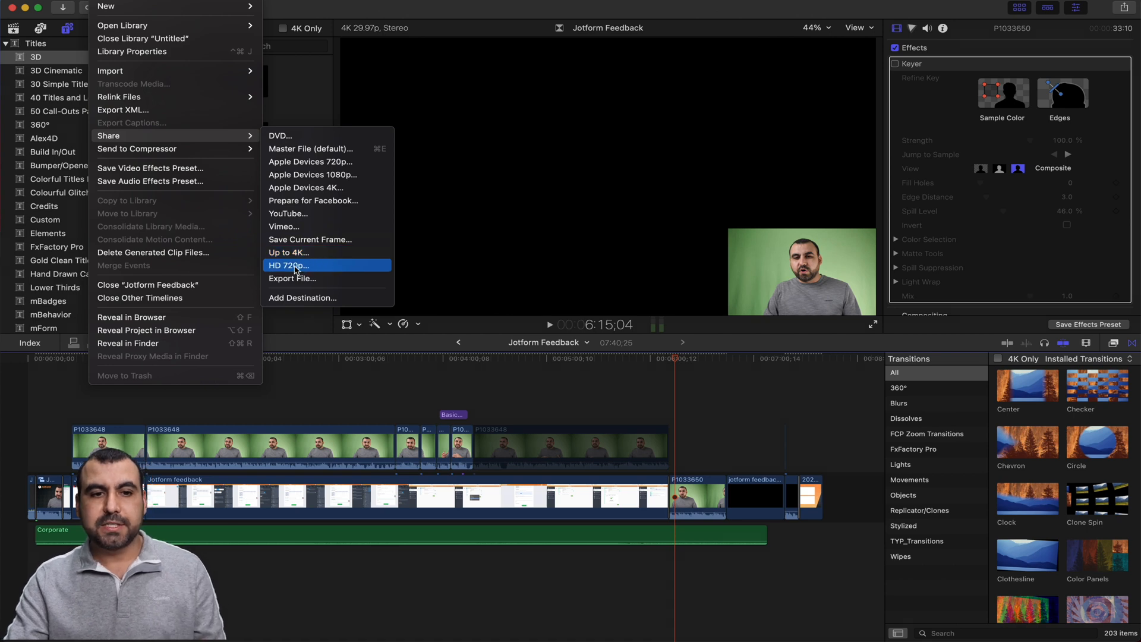
{"action": "mouse_move", "coordinate": [289, 253]}
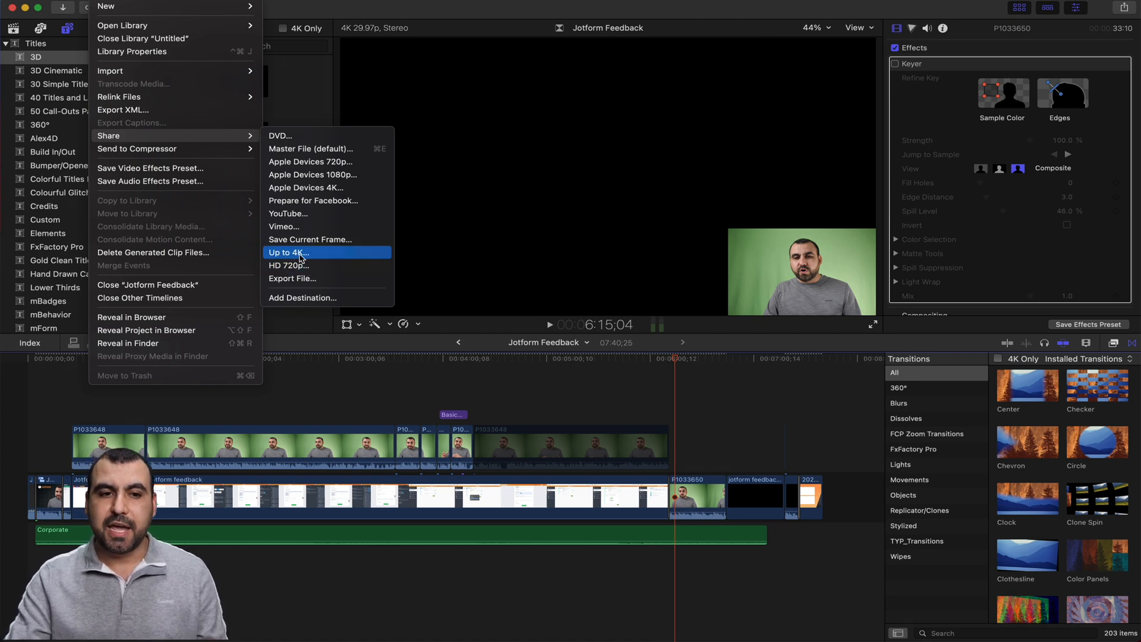
{"action": "mouse_move", "coordinate": [289, 265]}
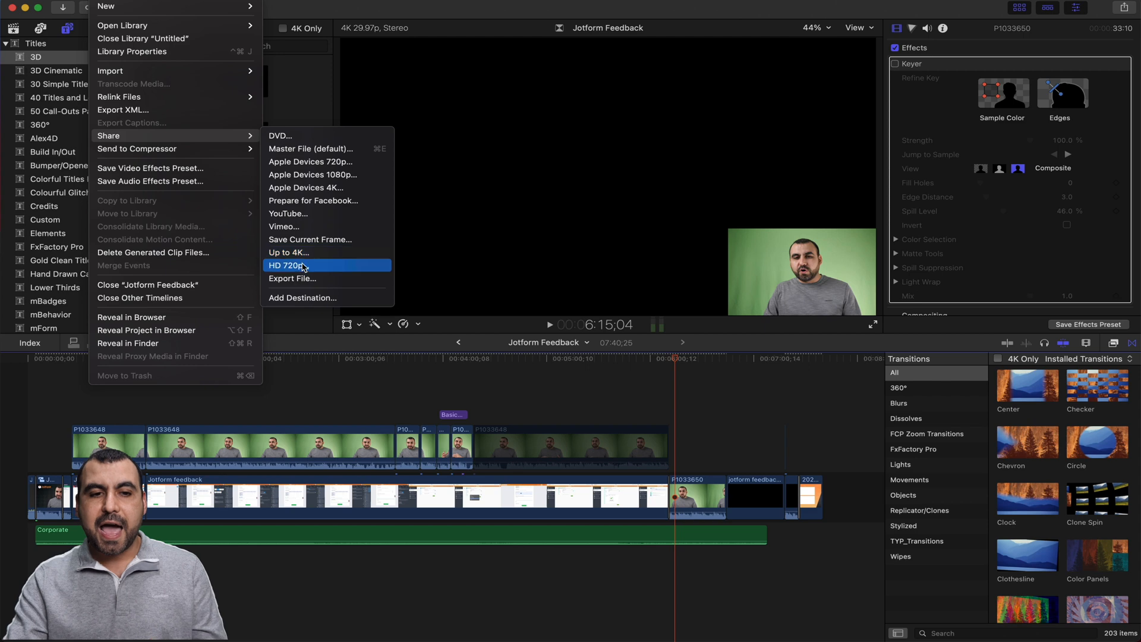
{"action": "left_click", "coordinate": [302, 298]}
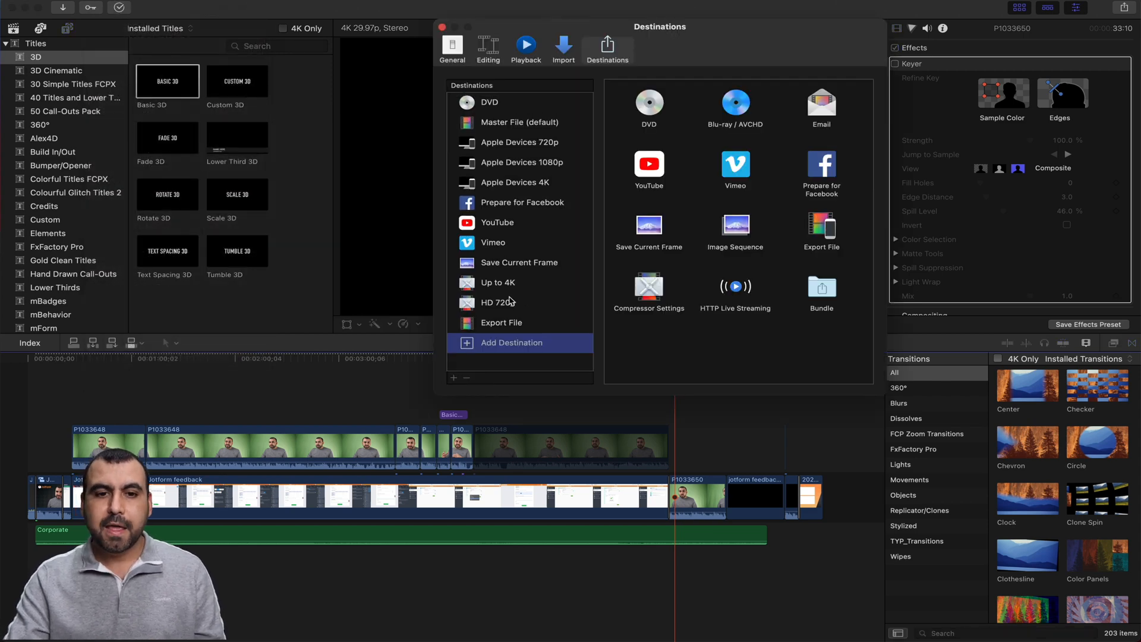
{"action": "left_click", "coordinate": [497, 302]}
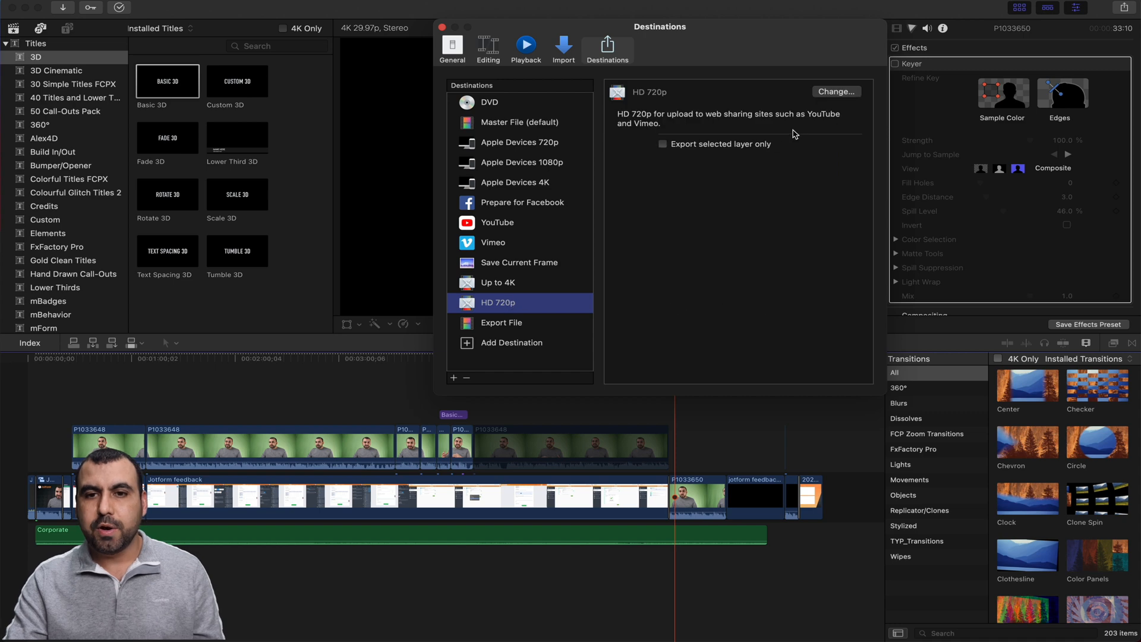
{"action": "left_click", "coordinate": [511, 342]}
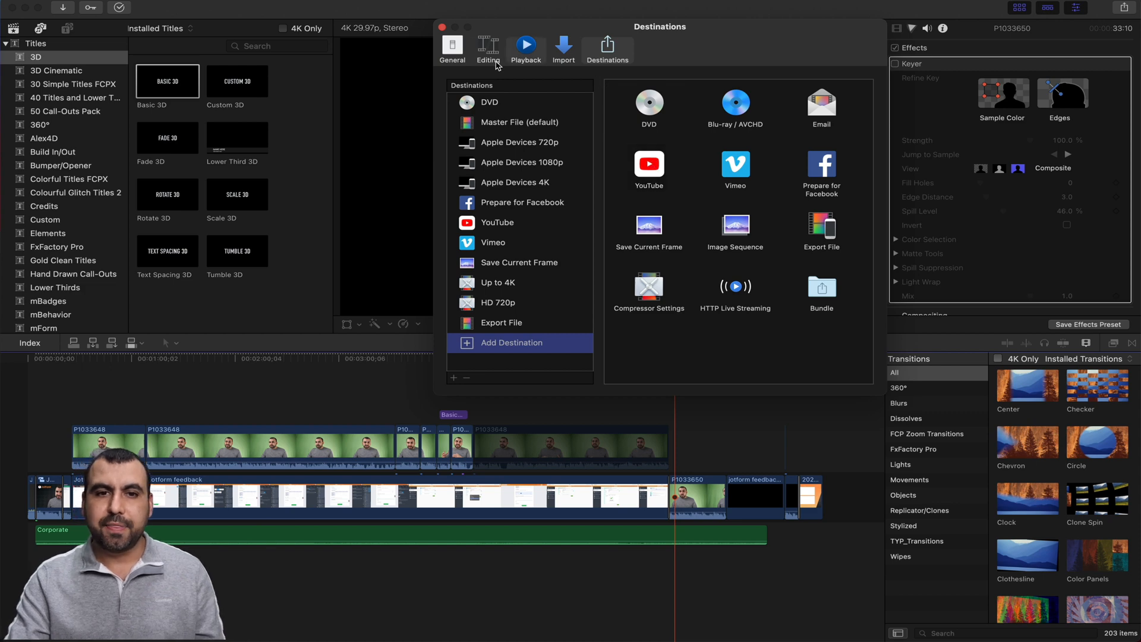
{"action": "left_click", "coordinate": [90, 7]}
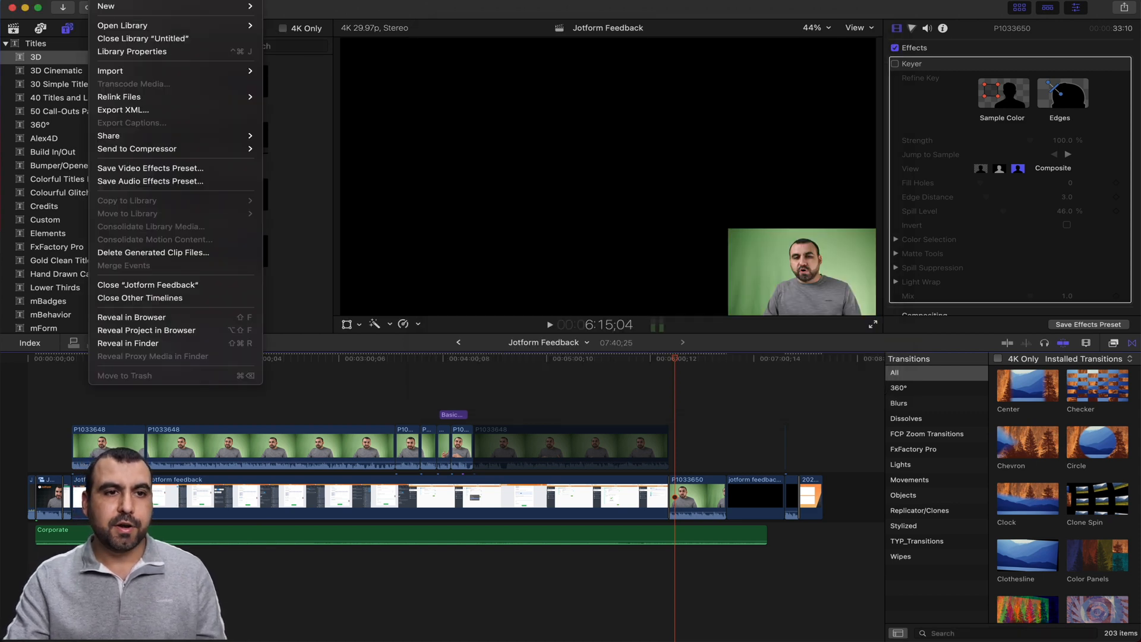
{"action": "mouse_move", "coordinate": [109, 136]}
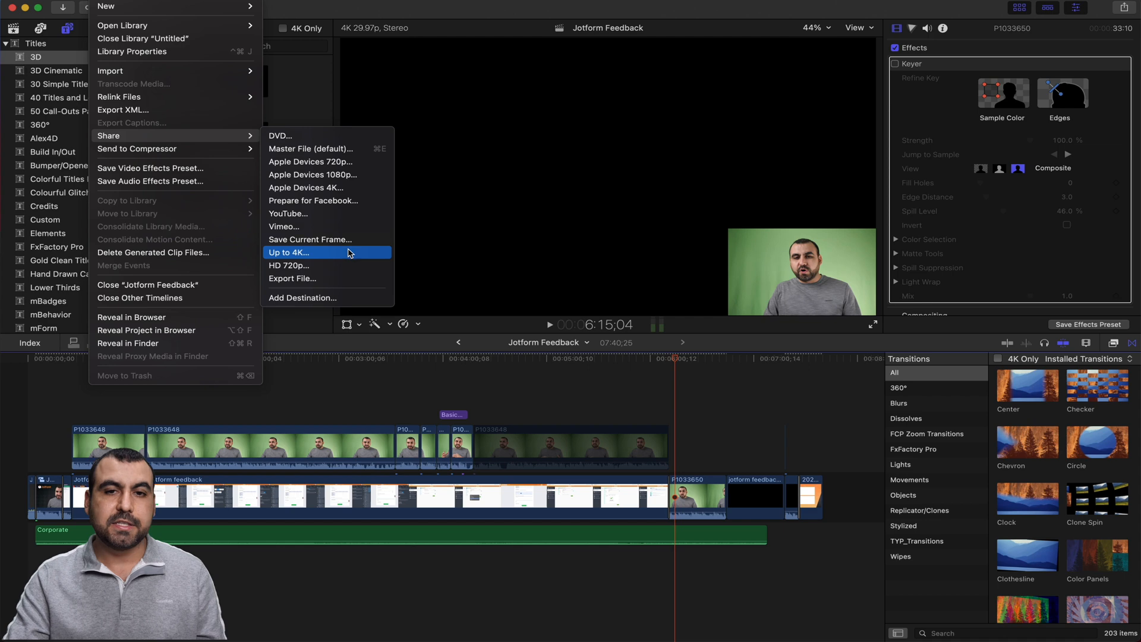
Share via Up to 4K, past the missing-media warning, saving 'Jotform Feedback' .mov to Desktop
{"action": "left_click", "coordinate": [289, 253]}
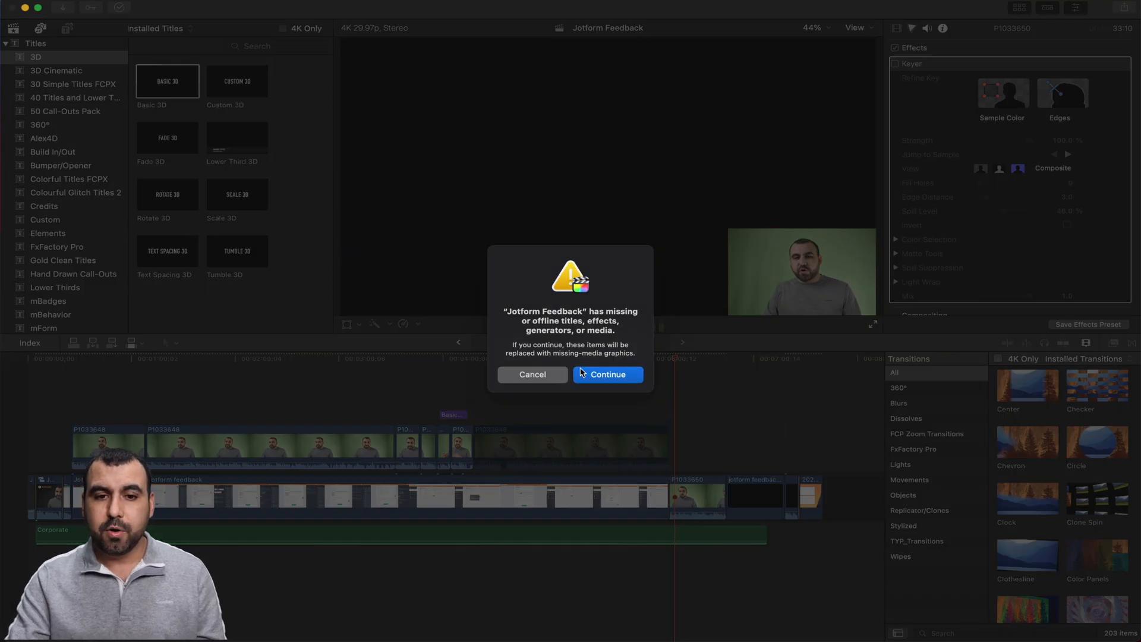
{"action": "left_click", "coordinate": [607, 374]}
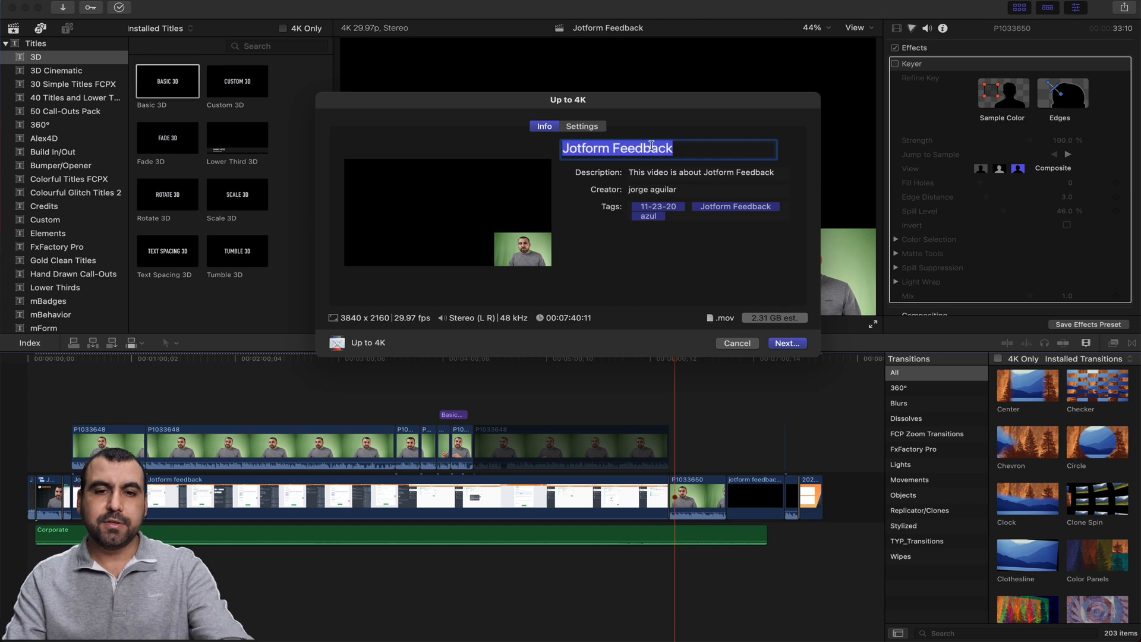
{"action": "left_click", "coordinate": [701, 172]}
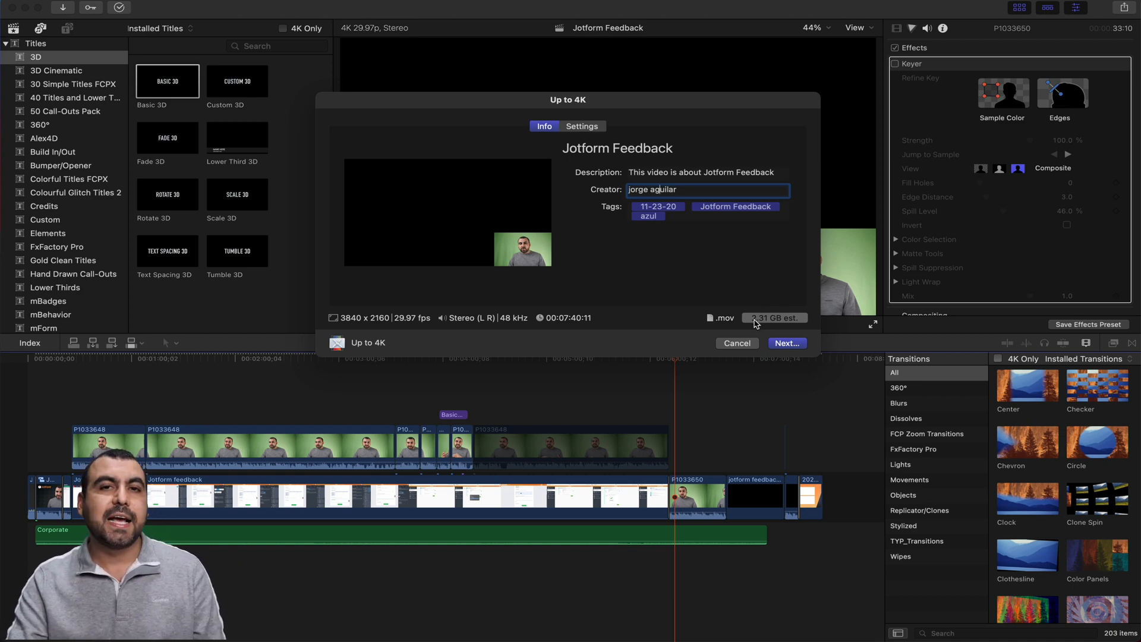
{"action": "mouse_move", "coordinate": [773, 318]}
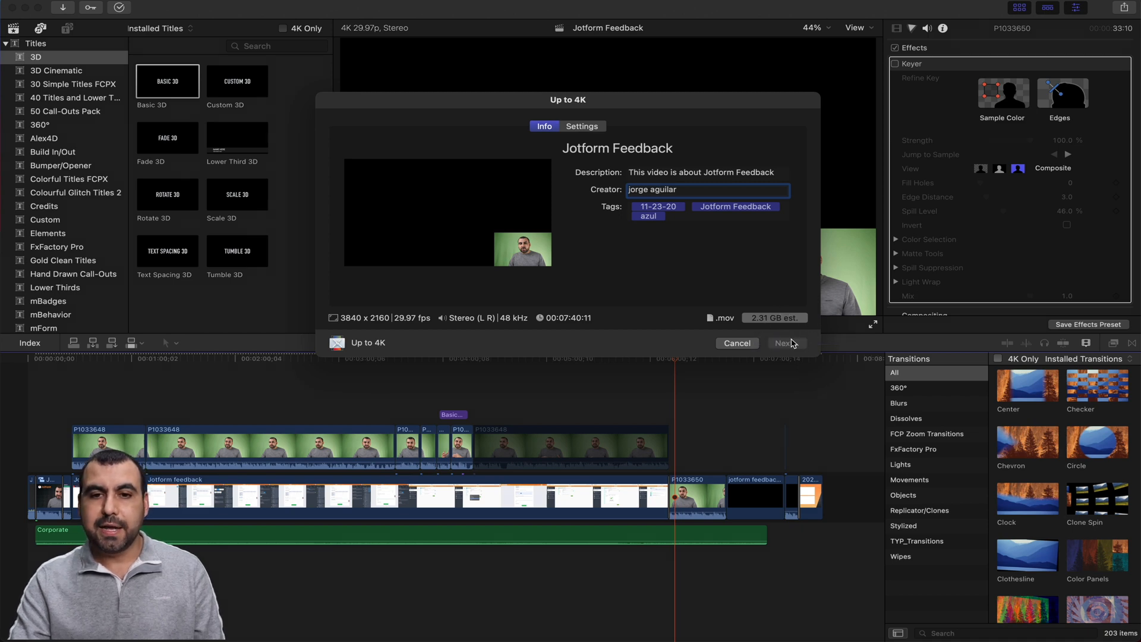
{"action": "left_click", "coordinate": [784, 343]}
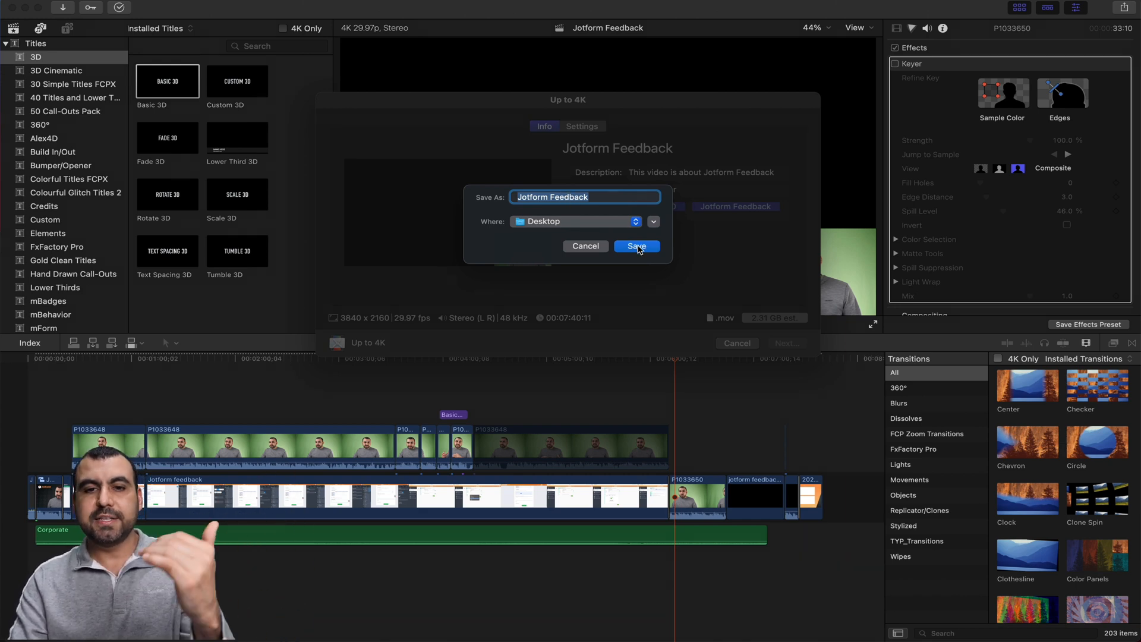
{"action": "left_click", "coordinate": [635, 246]}
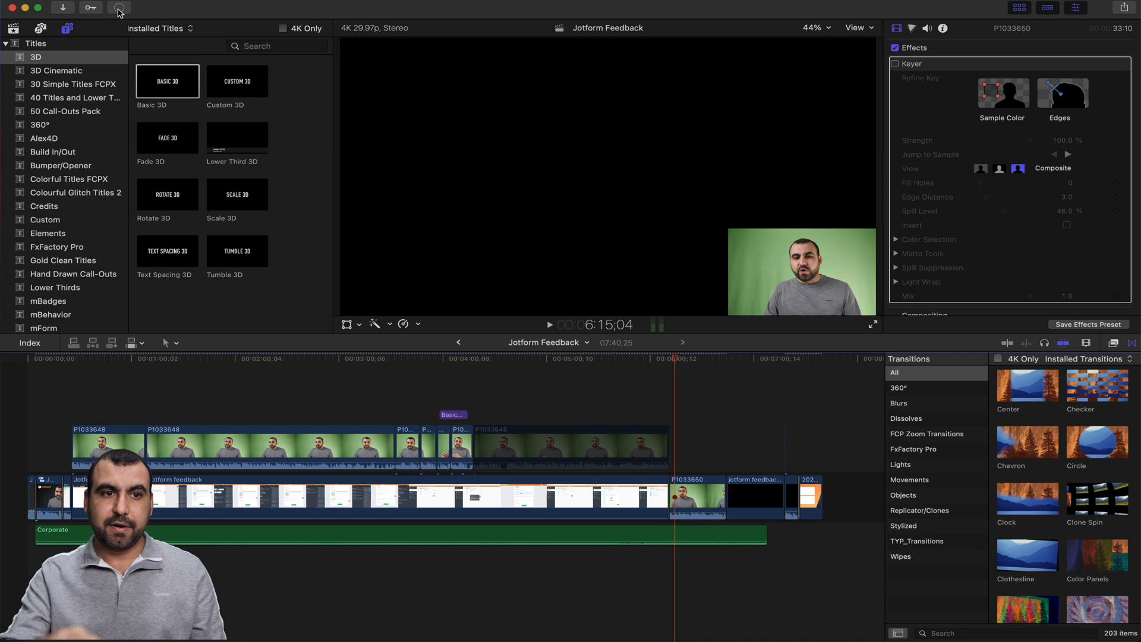
{"action": "left_click", "coordinate": [118, 8]}
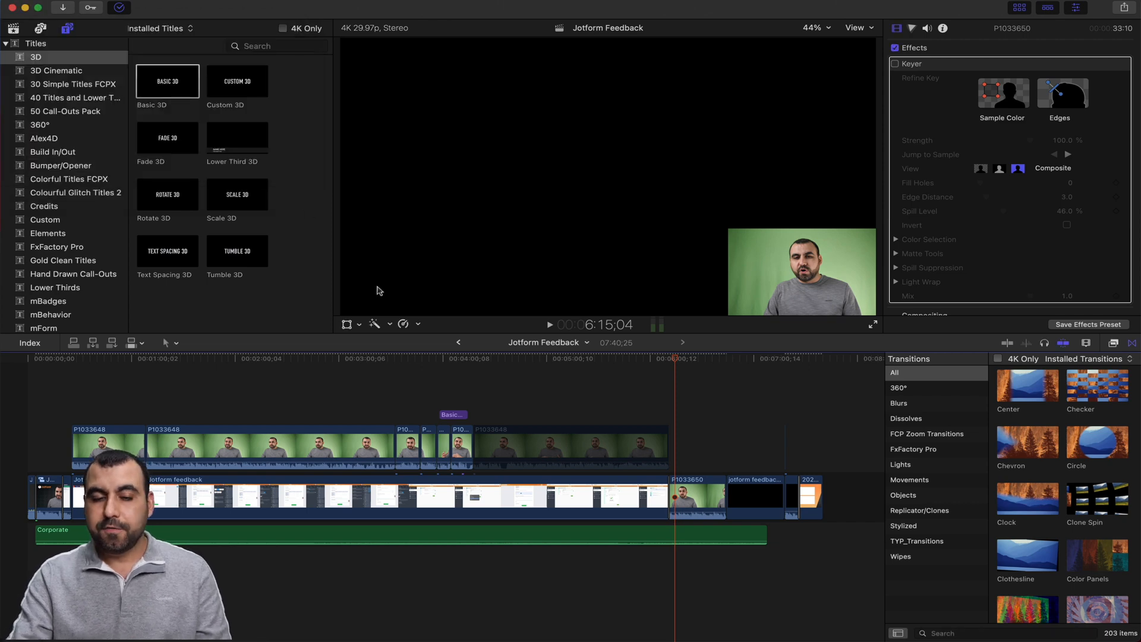
{"action": "mouse_move", "coordinate": [548, 421]}
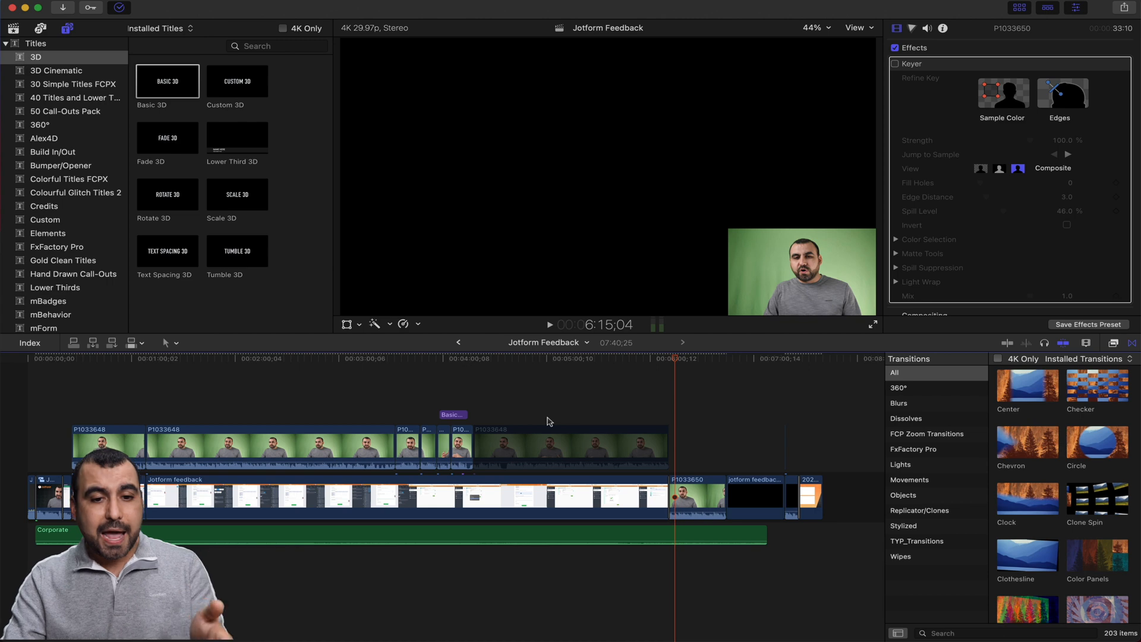
{"action": "left_click", "coordinate": [493, 614]}
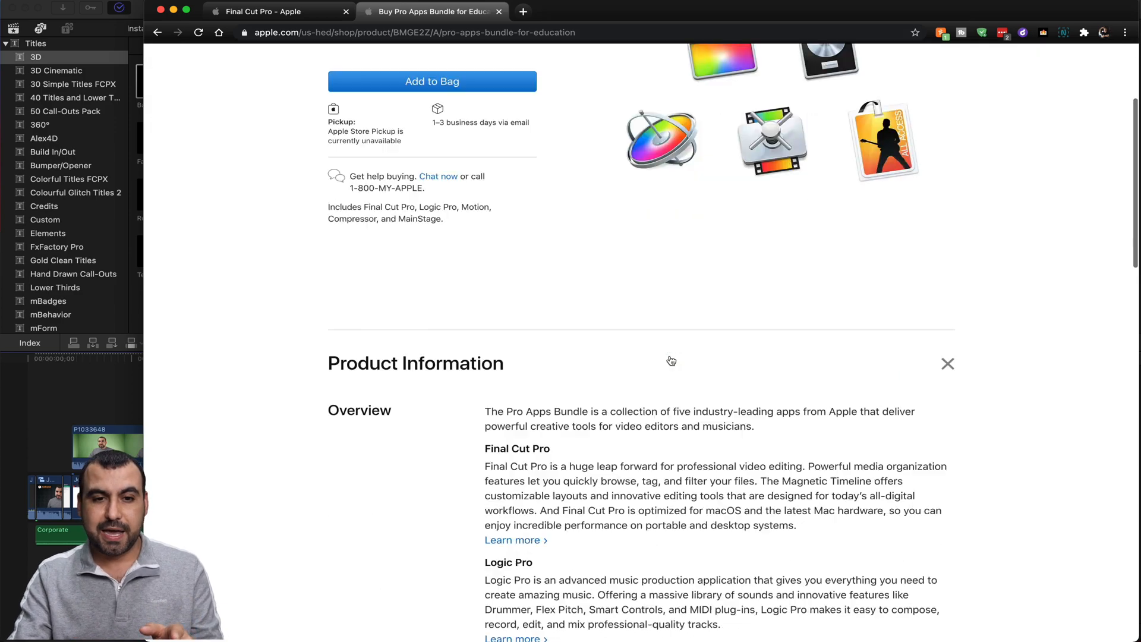
Scroll the Pro Apps Bundle page to its $199.99 price, then return to Final Cut Pro
{"action": "scroll", "scroll_direction": "down", "scroll_amount": 3}
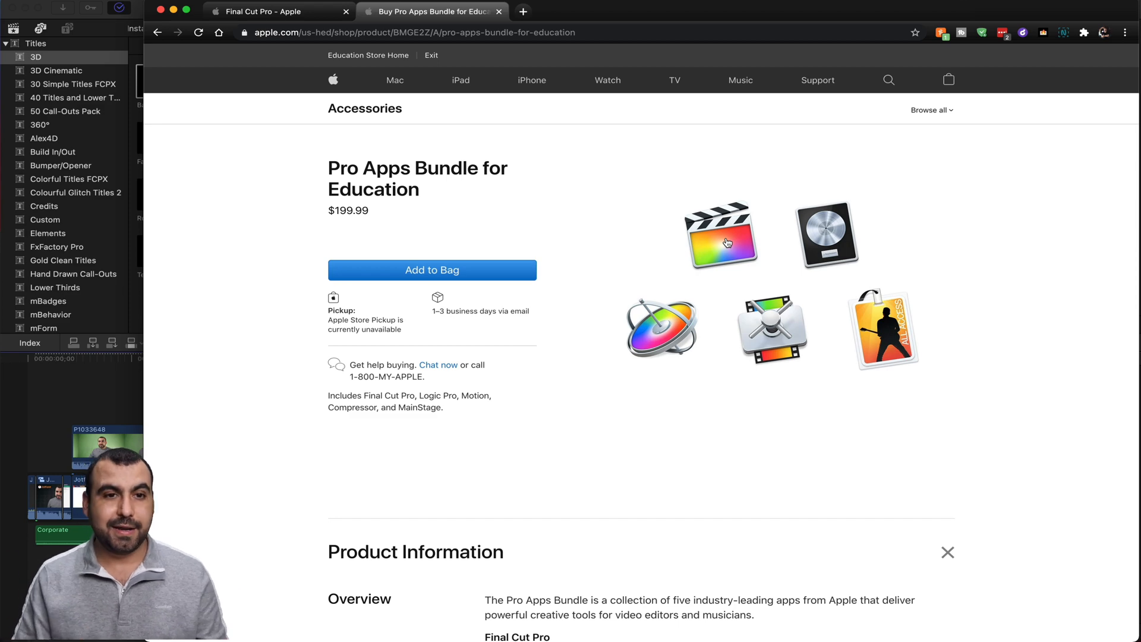
{"action": "left_click", "coordinate": [276, 11]}
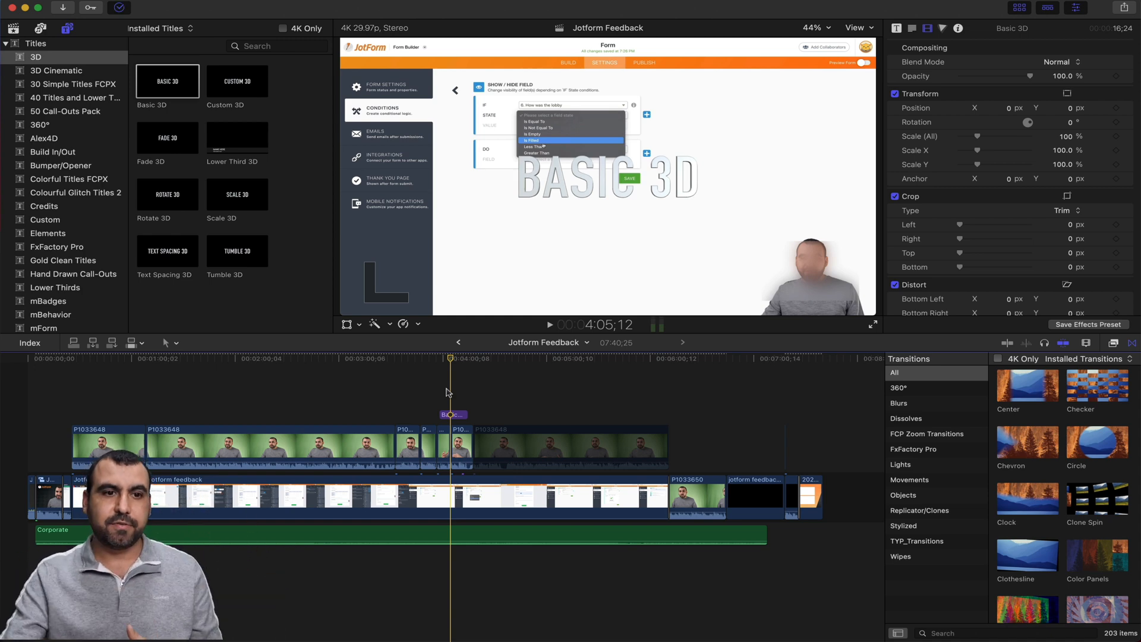
Show the Colorful Titles FCPX collection in the Titles sidebar, keeping the edit at 4:05
{"action": "left_click", "coordinate": [69, 179]}
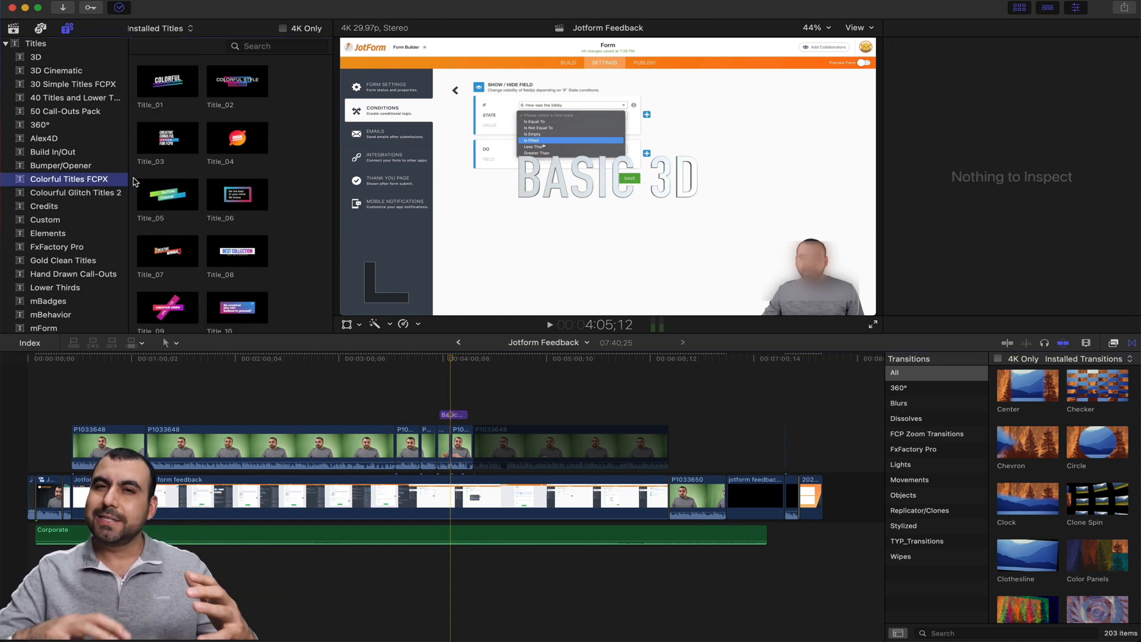